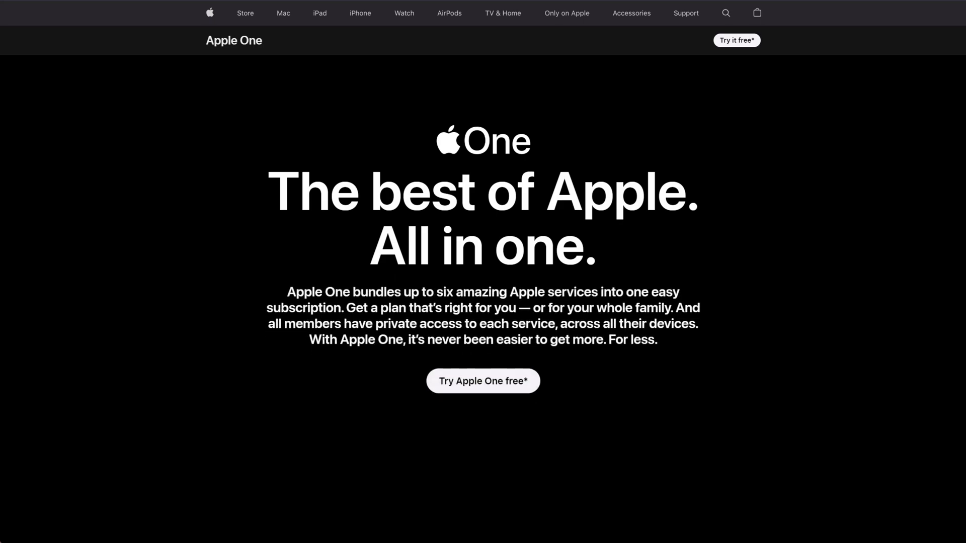
Review the Apple One and Spotify Premium plan pages, comparing the Premium plan options.
scroll("down", 3)
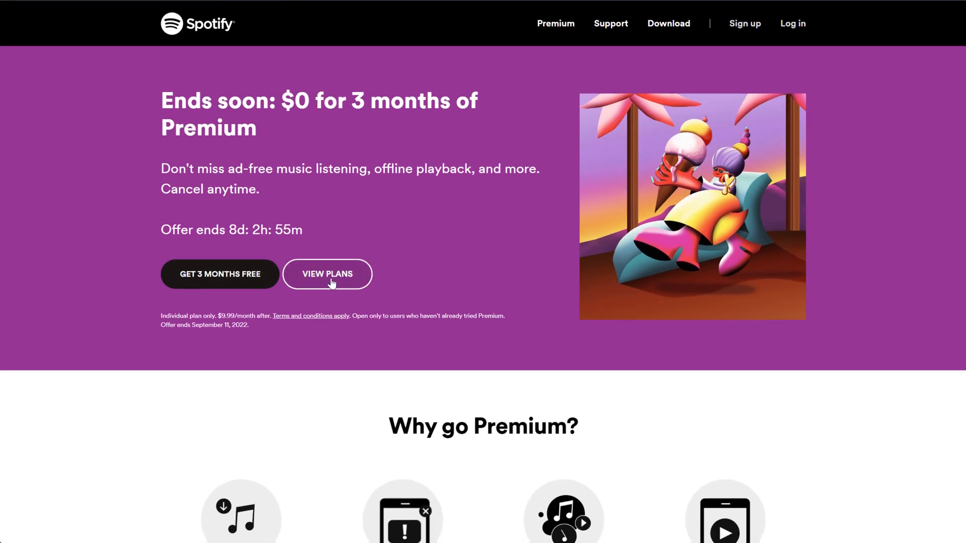
left_click(327, 273)
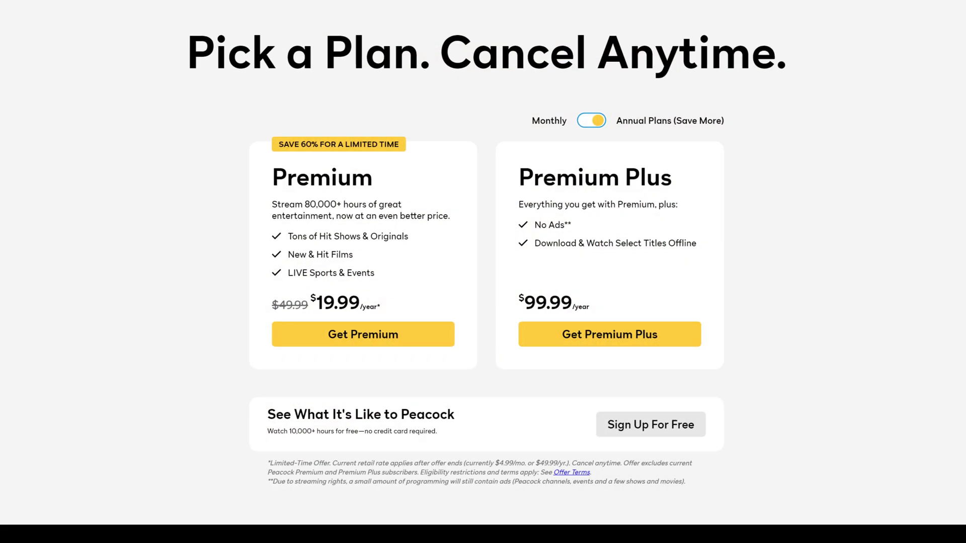
scroll("down", 3)
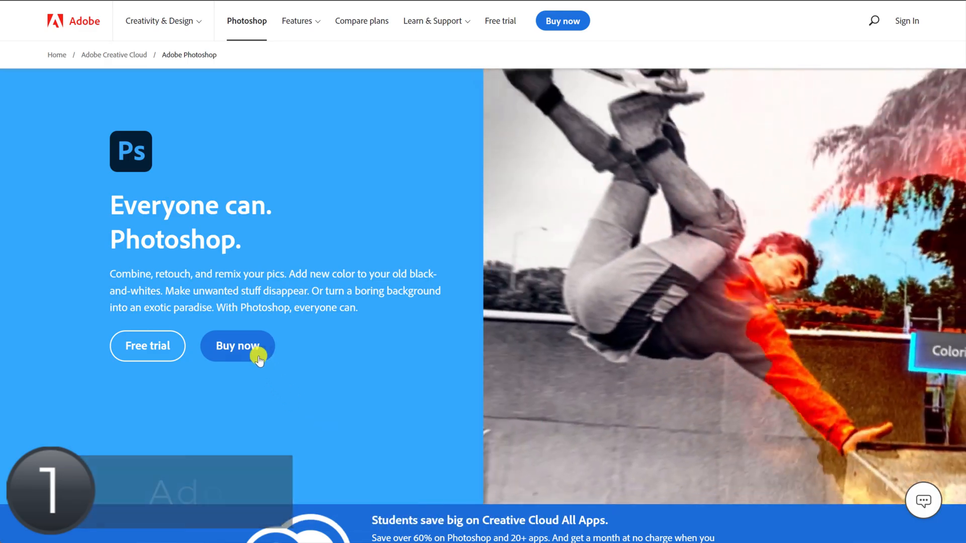
Launch Photoshop on the web, sign in to Adobe and reopen the YouTube Thumb (1) document.
left_click(237, 345)
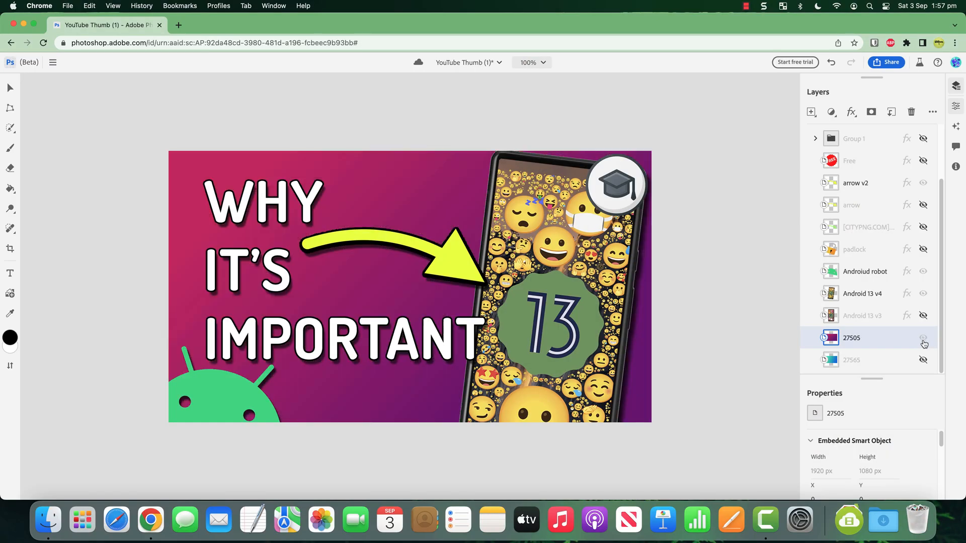
left_click(923, 343)
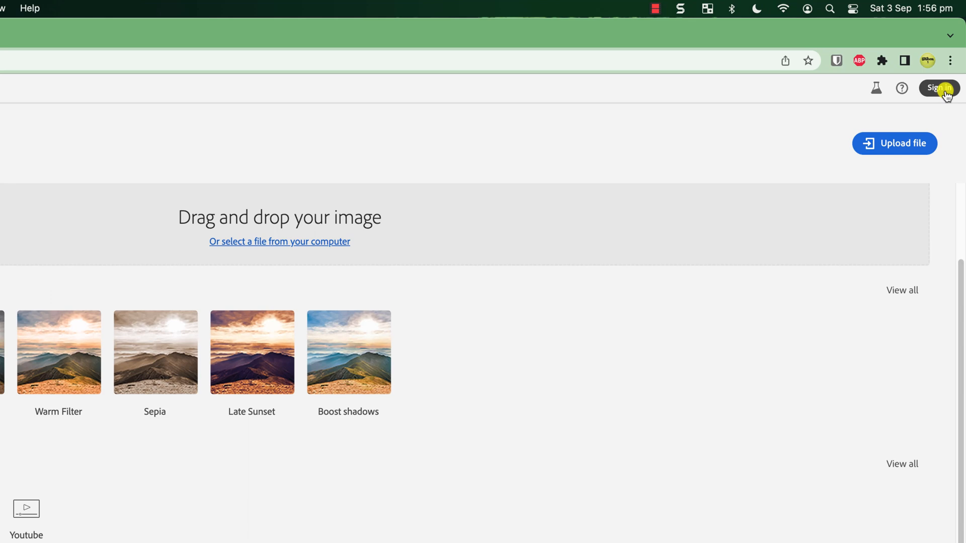
left_click(935, 87)
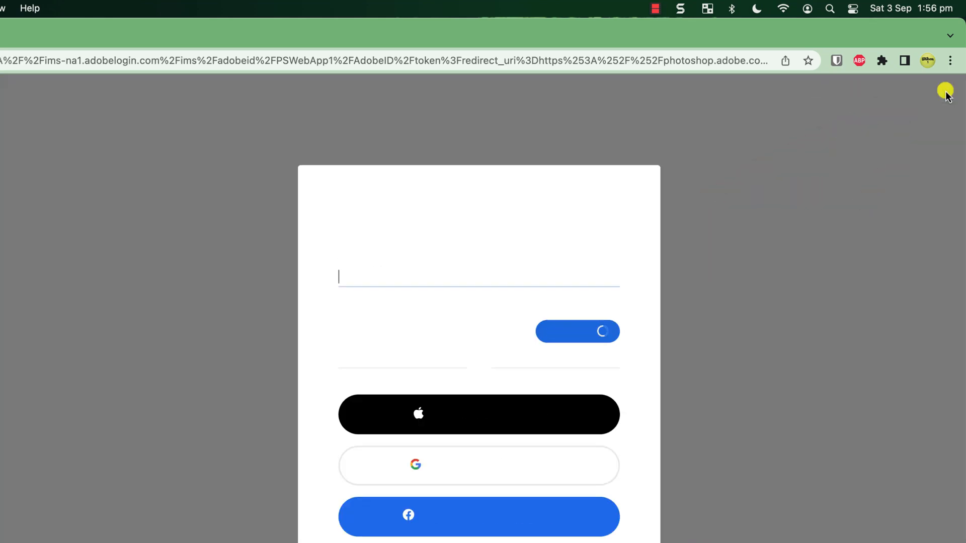
left_click(576, 331)
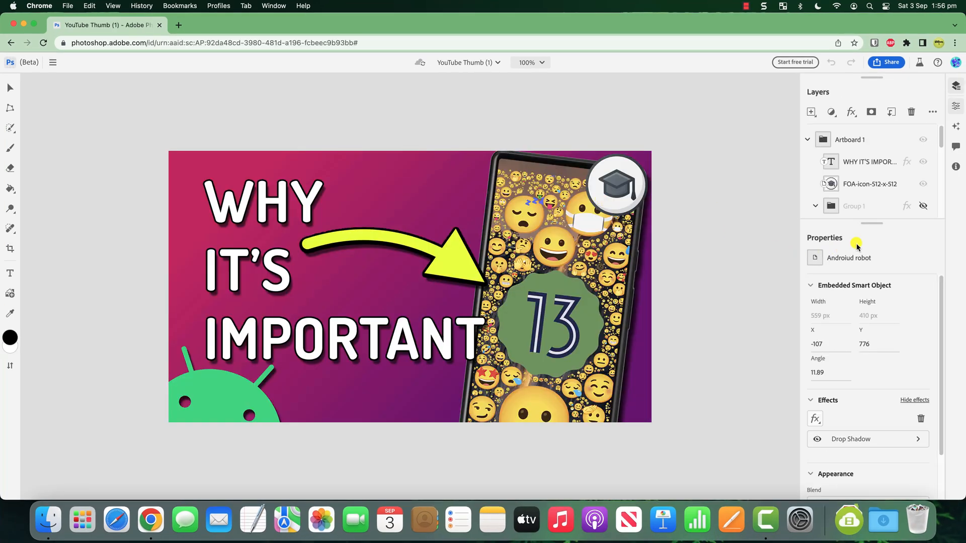
Expand and collapse Group 1's layers, then try the Gradient fill tool and the Move tool.
left_click(815, 205)
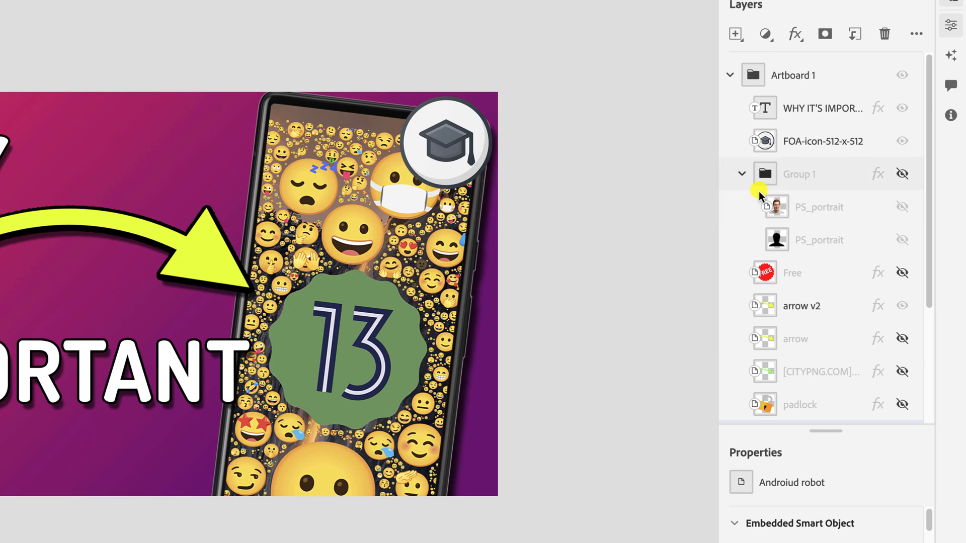
left_click(743, 174)
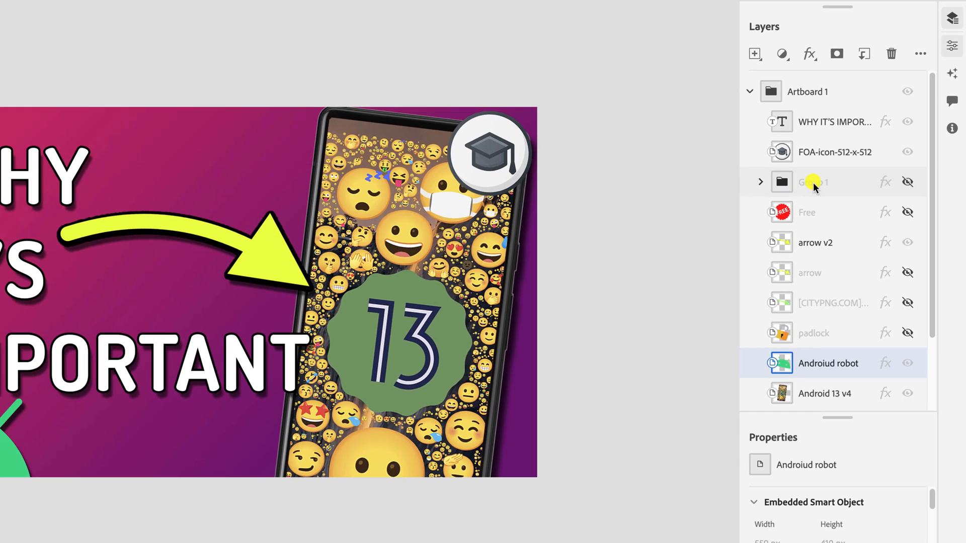
left_click(14, 263)
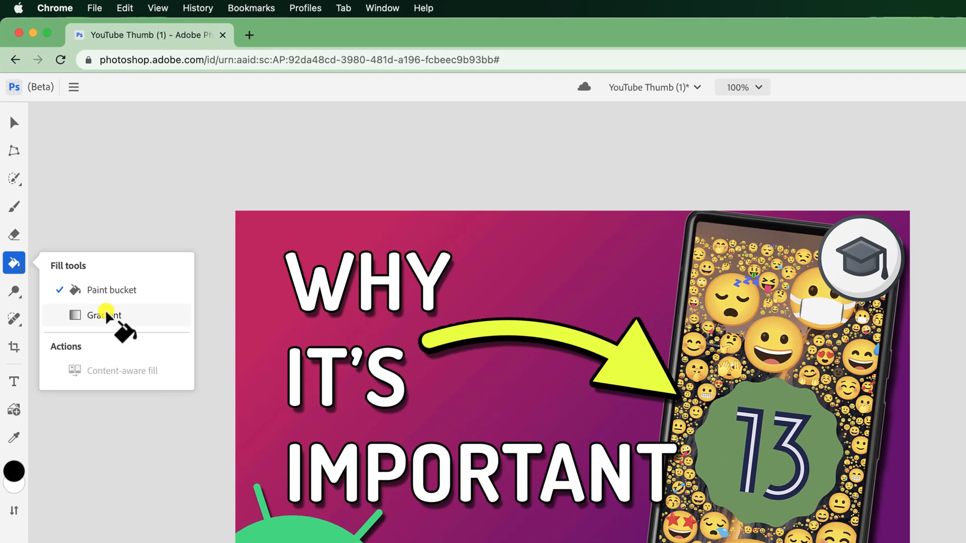
left_click(102, 315)
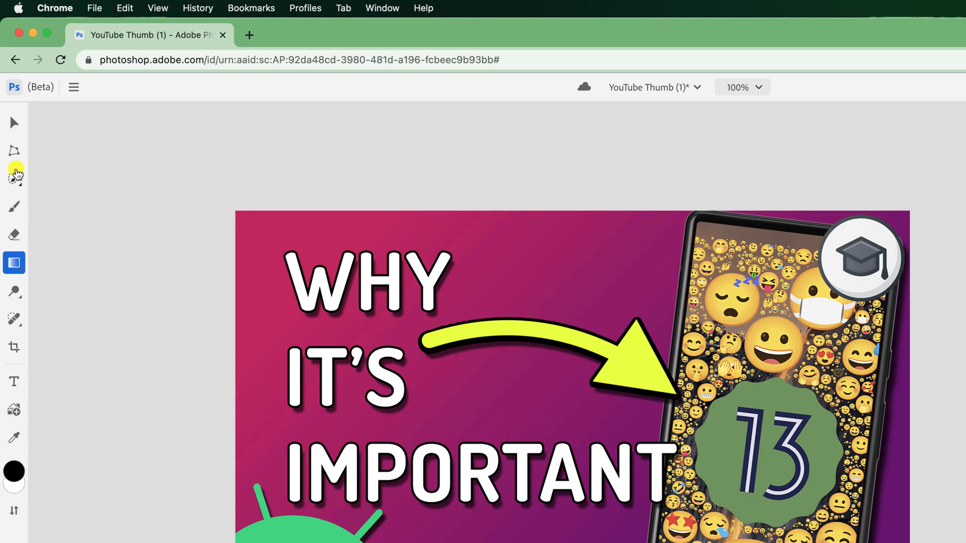
left_click(14, 122)
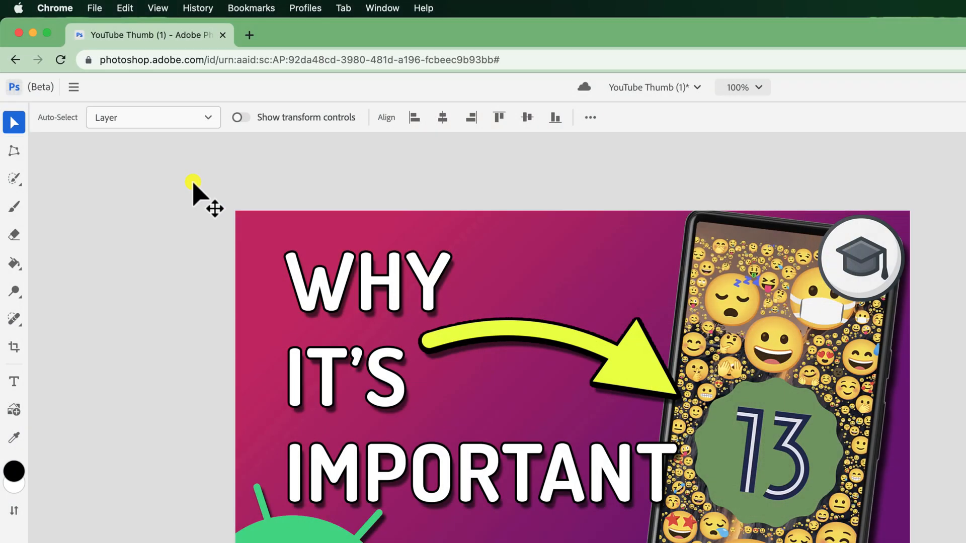
Export the thumbnail and save it as 'YouTube Thumb.jpeg' in Documents.
left_click(73, 87)
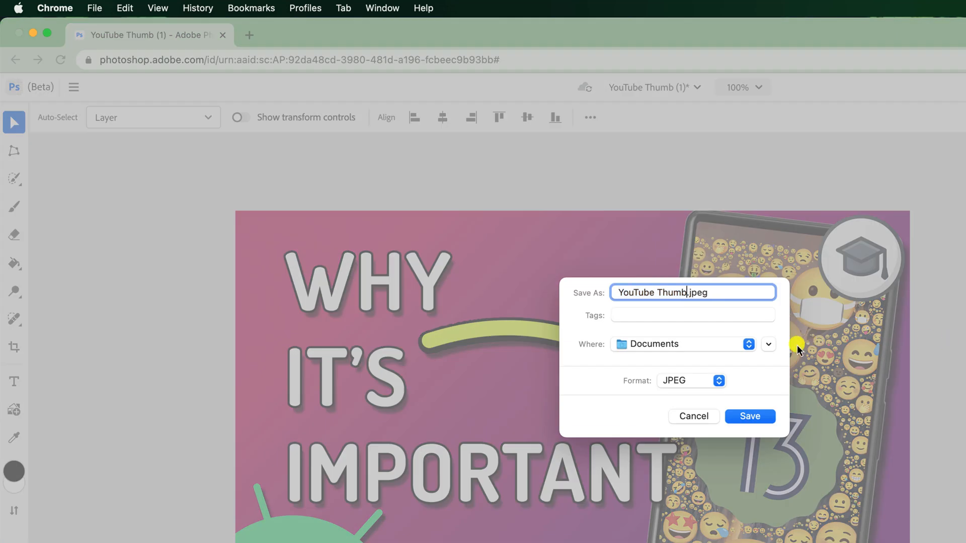
left_click(74, 87)
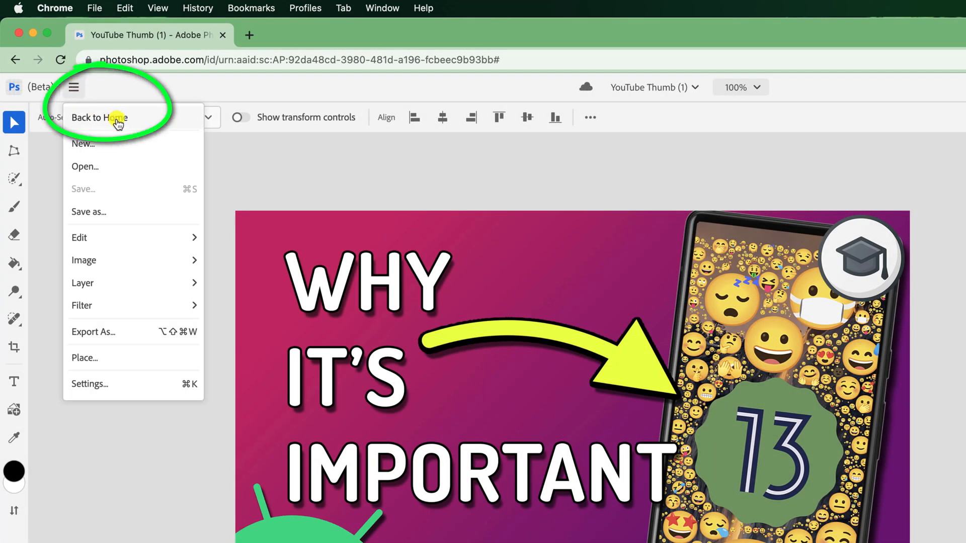
Return to the Creative Cloud home and point out the Web Apps list in the left sidebar.
left_click(100, 117)
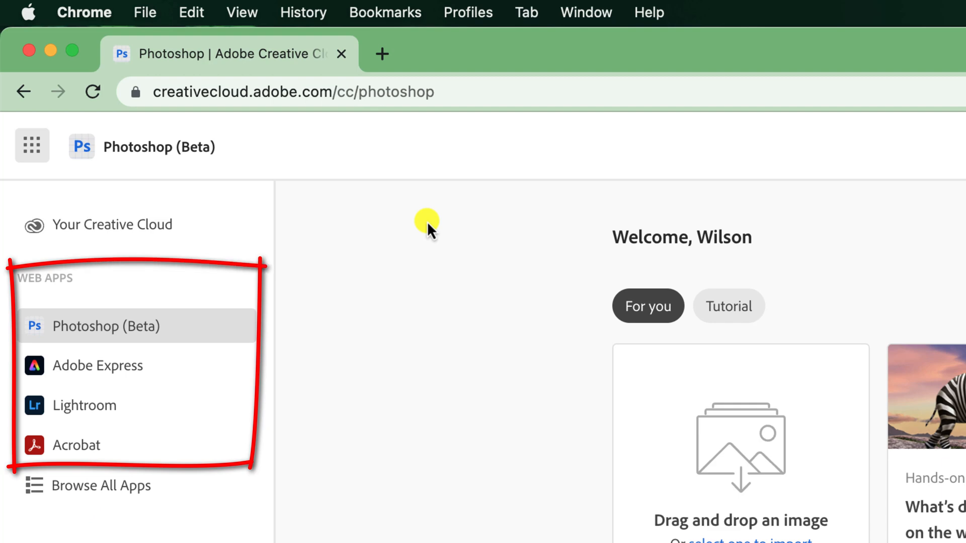
left_click(76, 445)
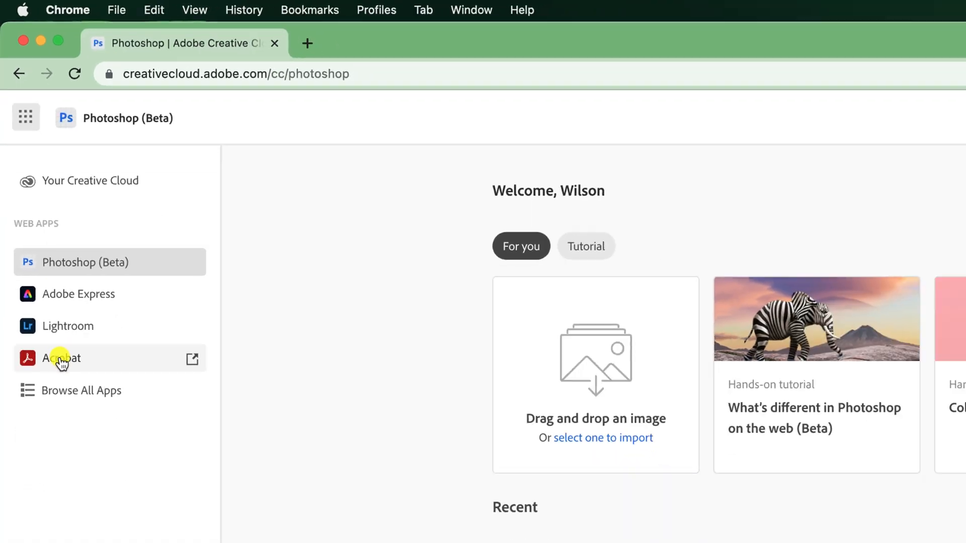
Launch Acrobat on the web, choose Delete pages from All tools and upload Service Agreement Contract.pdf.
left_click(192, 358)
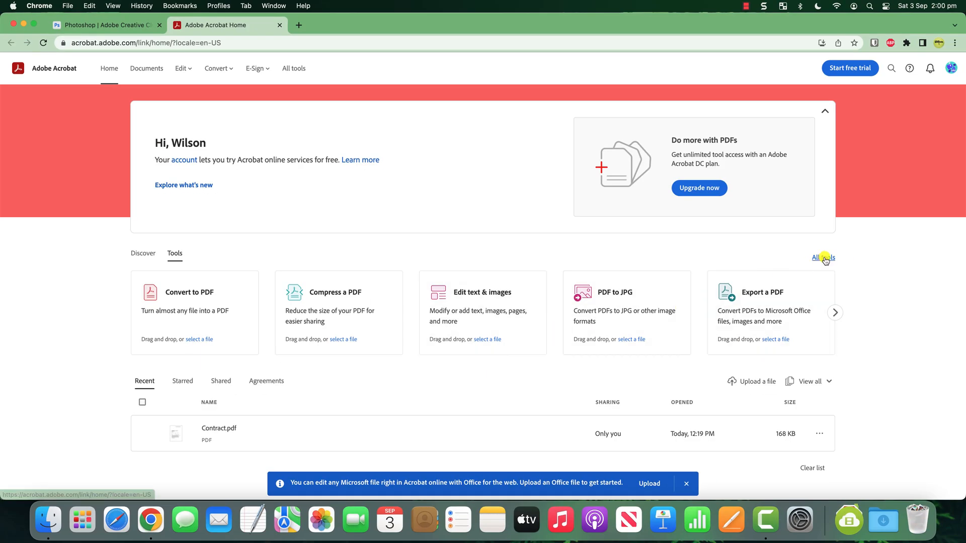
left_click(820, 257)
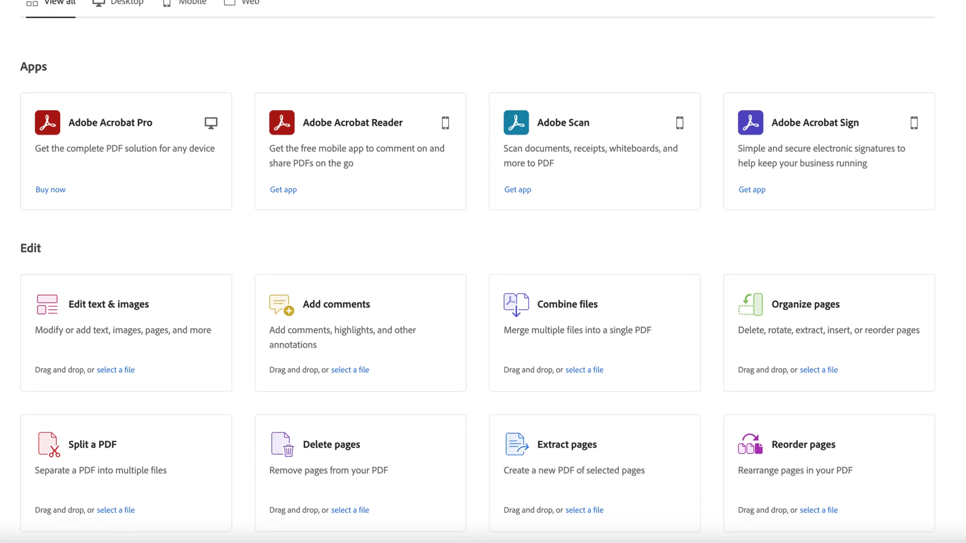
scroll("down", 3)
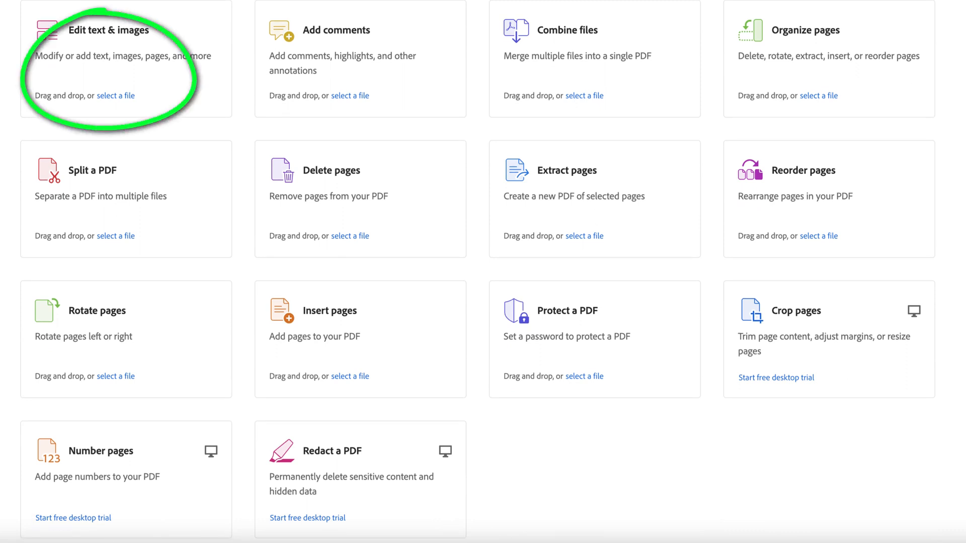
mouse_move(952, 120)
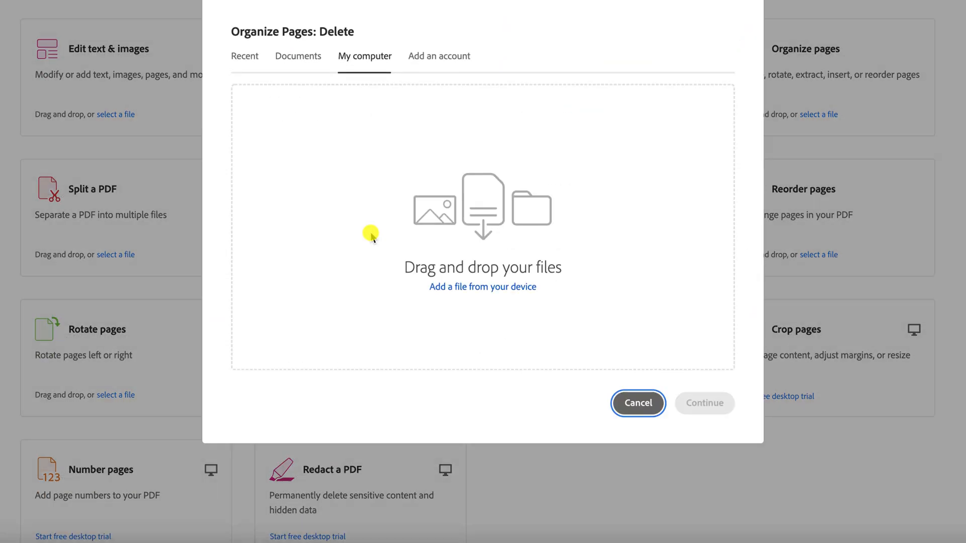
left_click(482, 287)
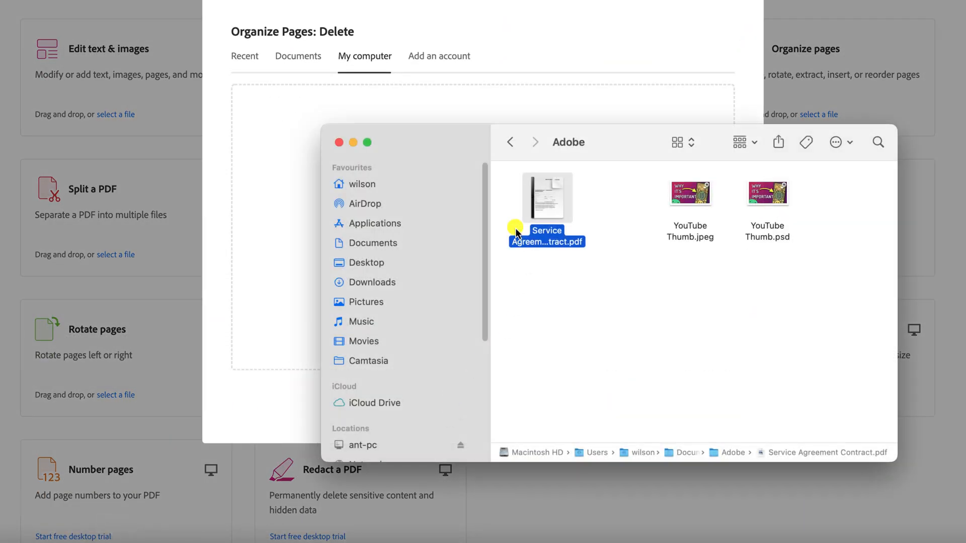
double_click(546, 197)
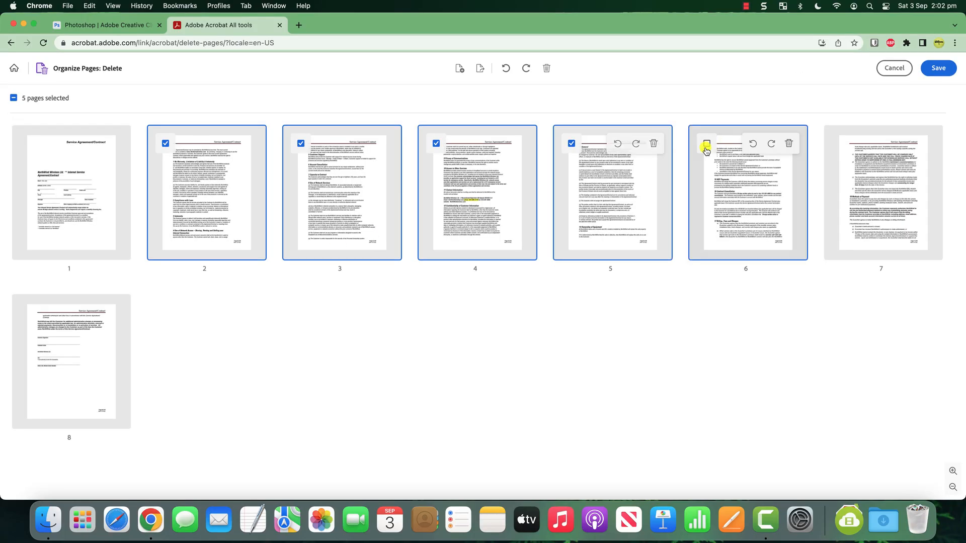
Mark pages through 7 for deletion and place the added name on the PDF's Name line.
left_click(842, 143)
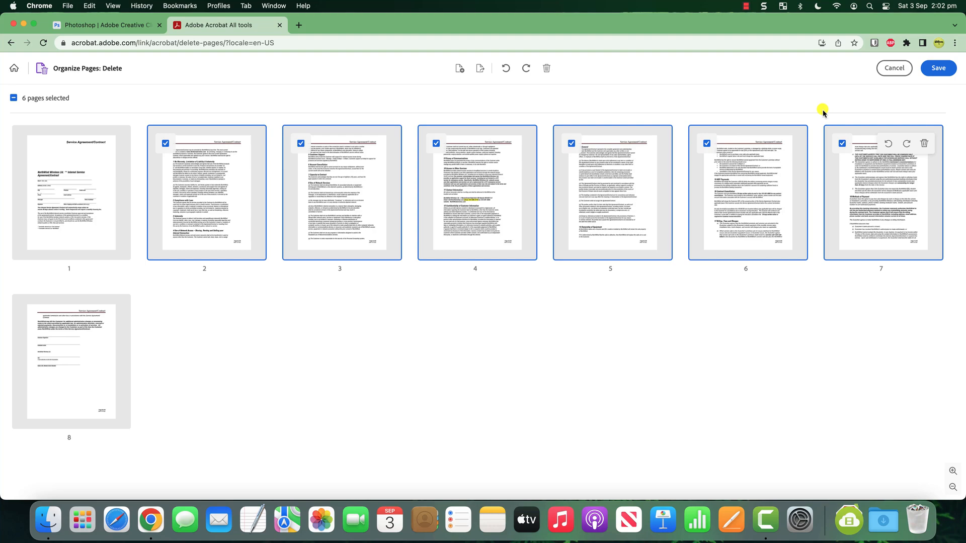
left_click(546, 68)
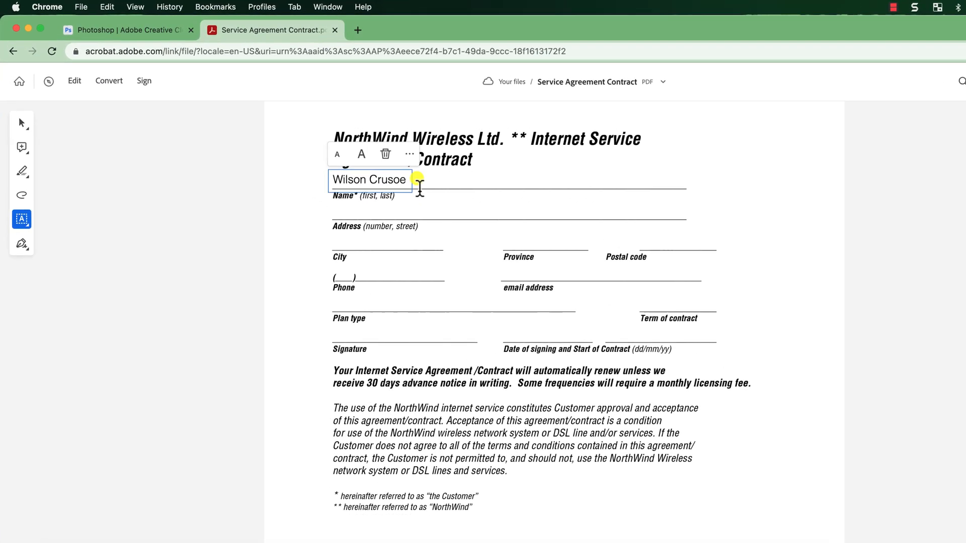
left_click(21, 255)
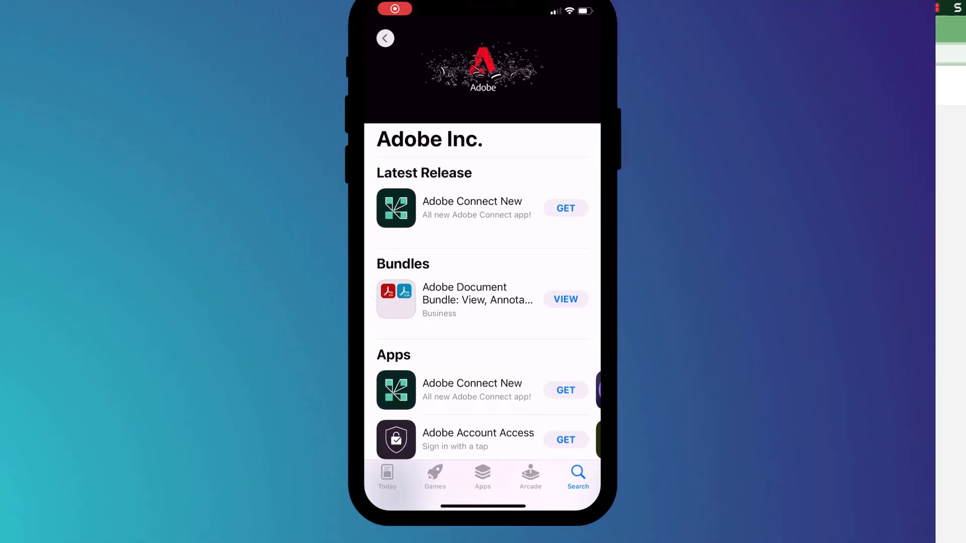
Scroll through the iPhone App Store listing of Adobe apps.
scroll("down", 3)
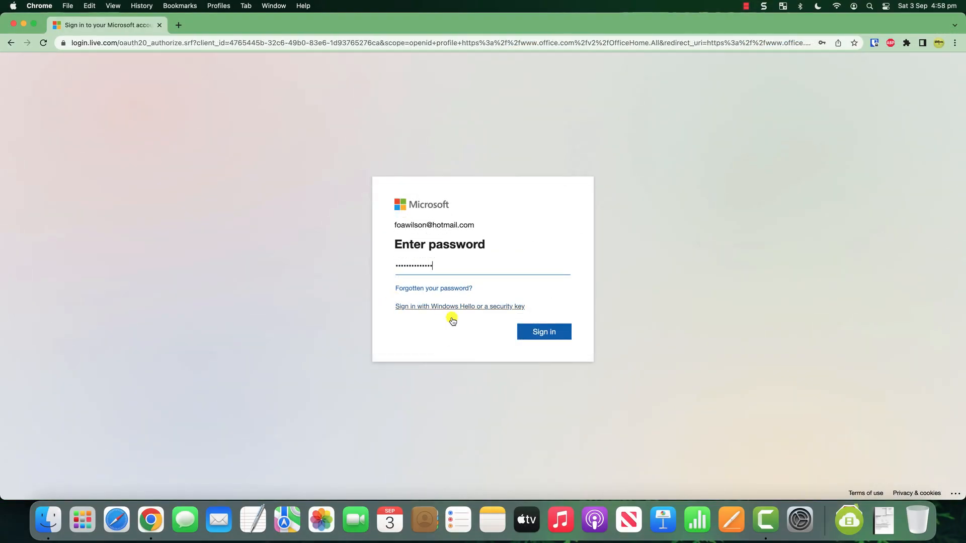
Sign in to the Microsoft account and decline staying signed in, landing on the Office home page.
left_click(543, 331)
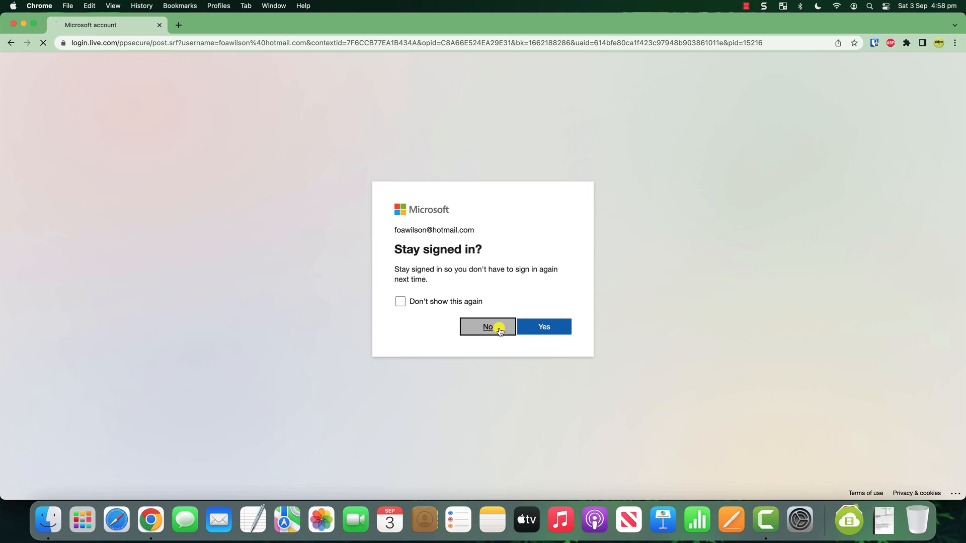
left_click(487, 326)
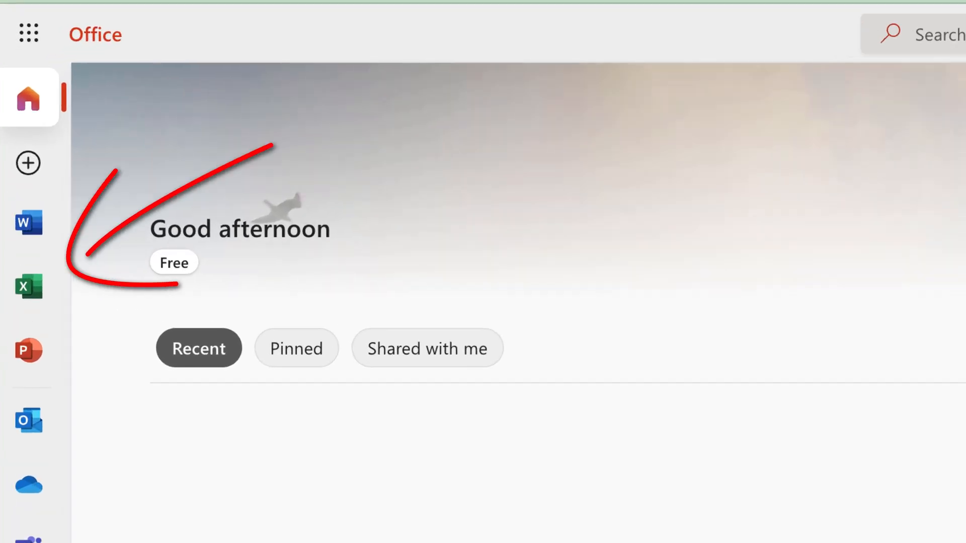
mouse_move(28, 225)
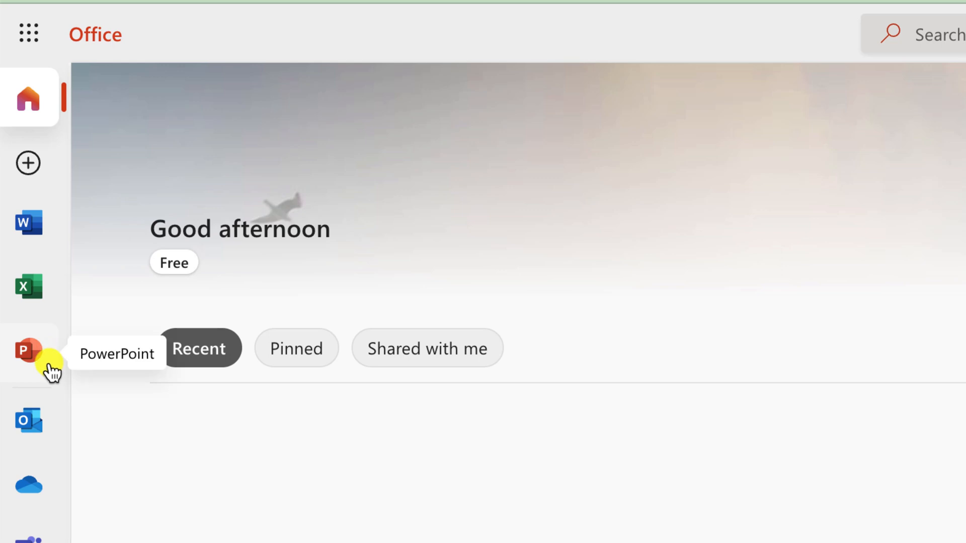
Create a blank Word document named My Test Document and confirm it appears in OneDrive's My files.
left_click(27, 223)
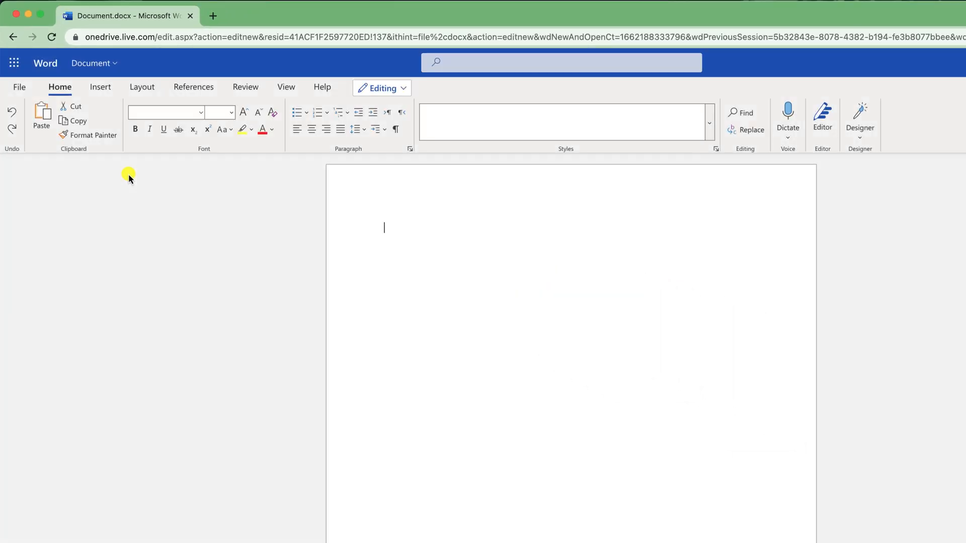
left_click(90, 63)
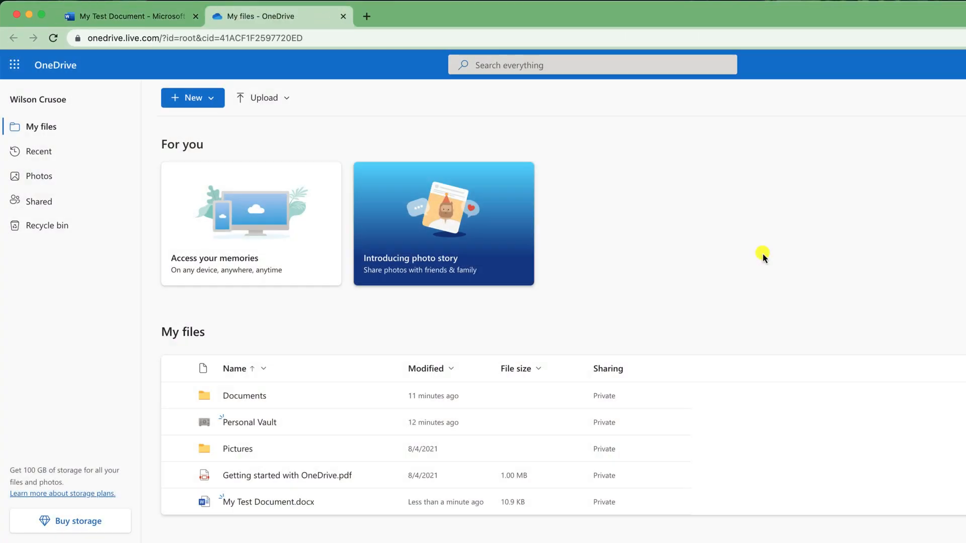
left_click(177, 501)
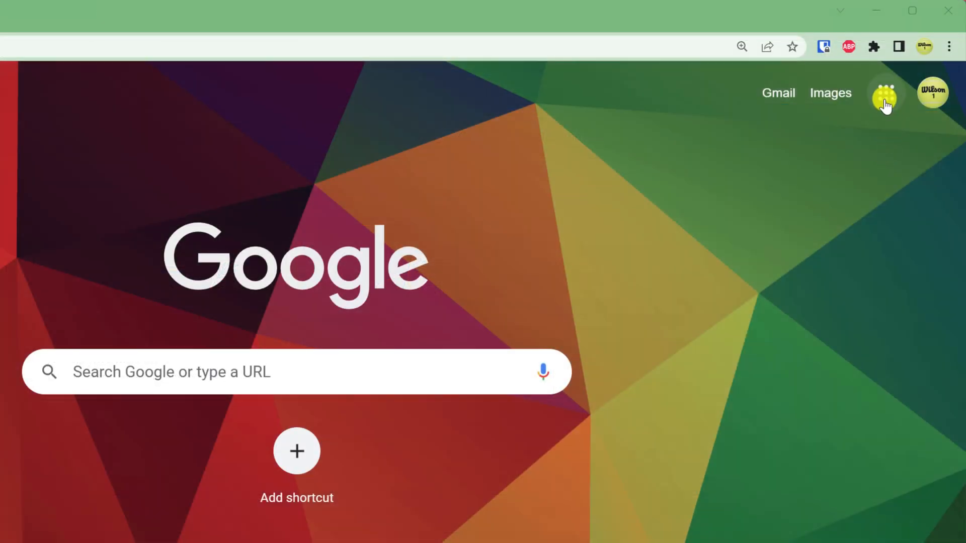
Go to Google Drive from the apps grid and show the New menu's folder, upload and Docs options.
left_click(884, 92)
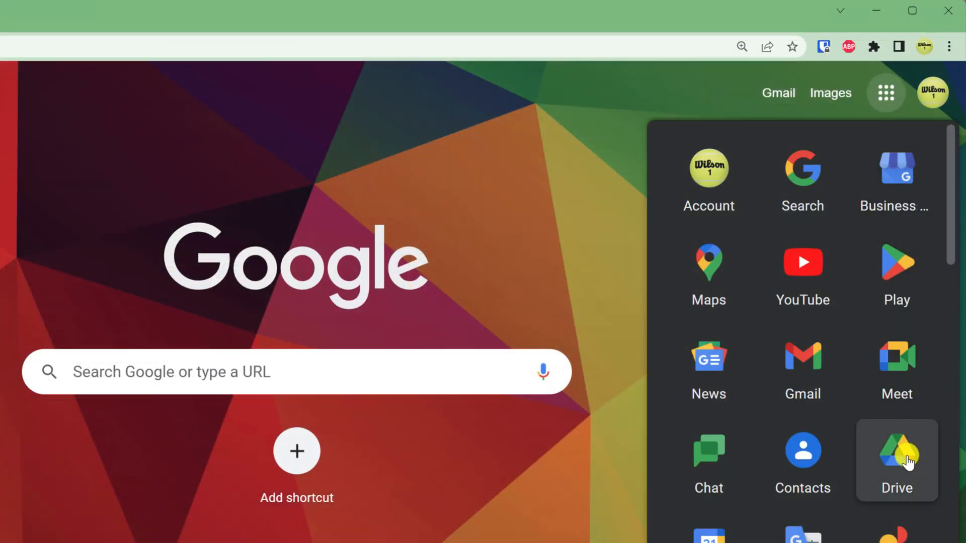
left_click(897, 460)
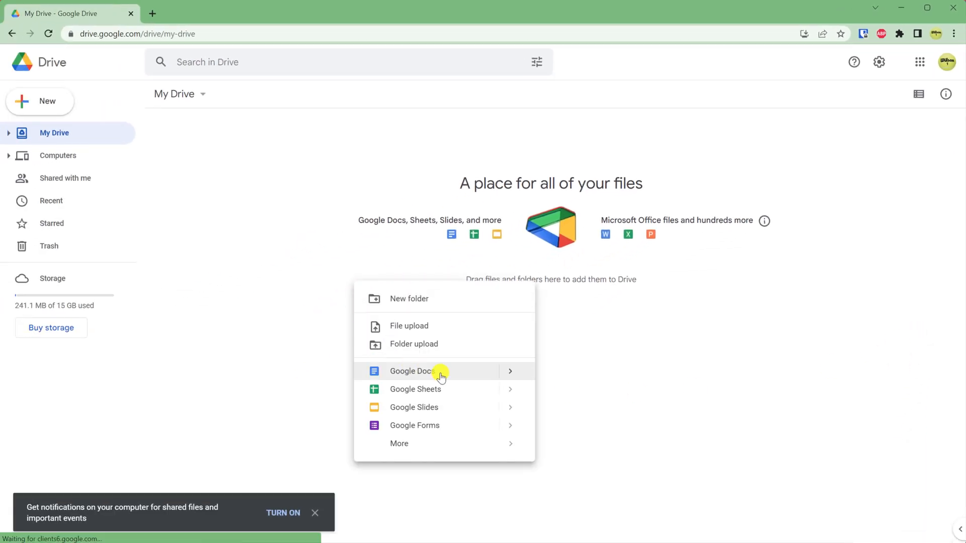
left_click(411, 370)
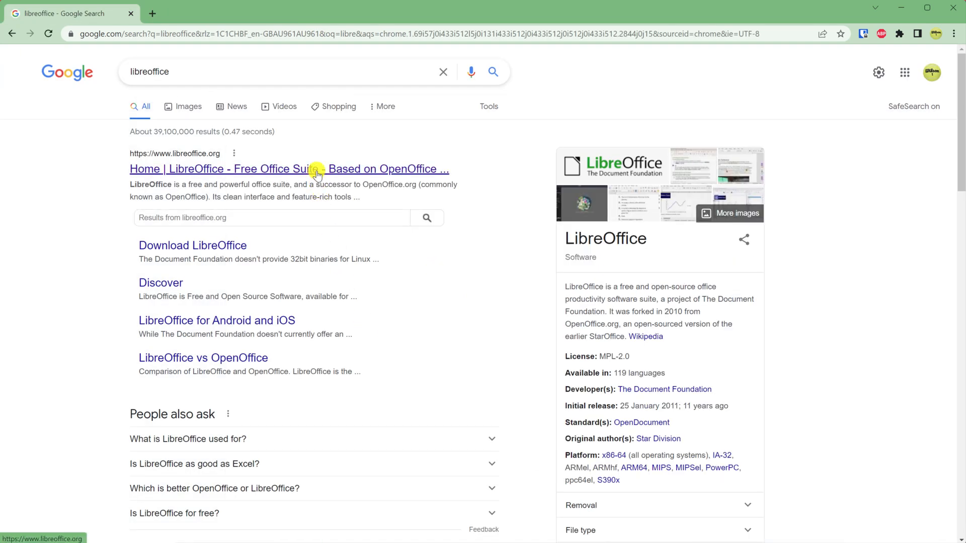
Follow the LibreOffice Home result from the Google search for libreoffice.
left_click(289, 169)
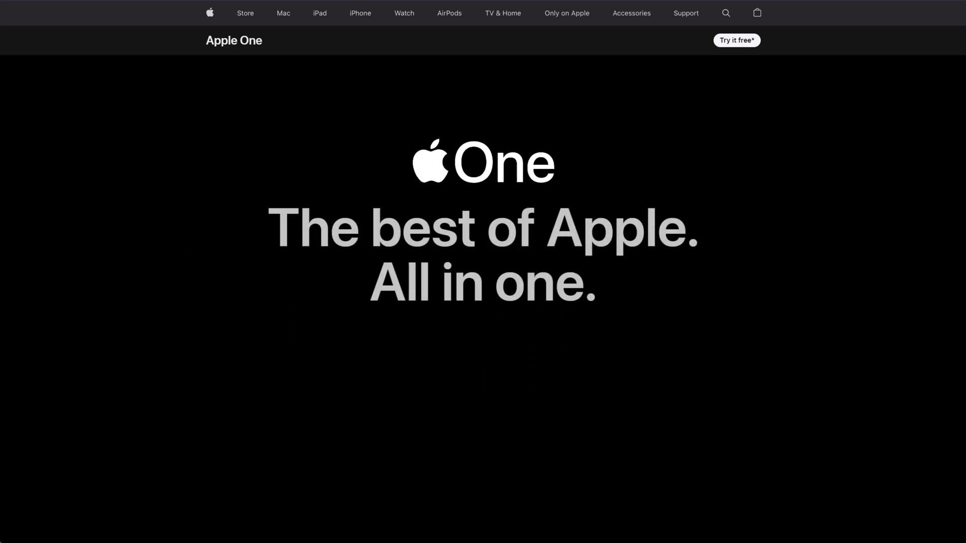
Scroll to the Apple One Individual, Family and Premier pricing cards ($14.95, $19.95, $29.95).
scroll("down", 3)
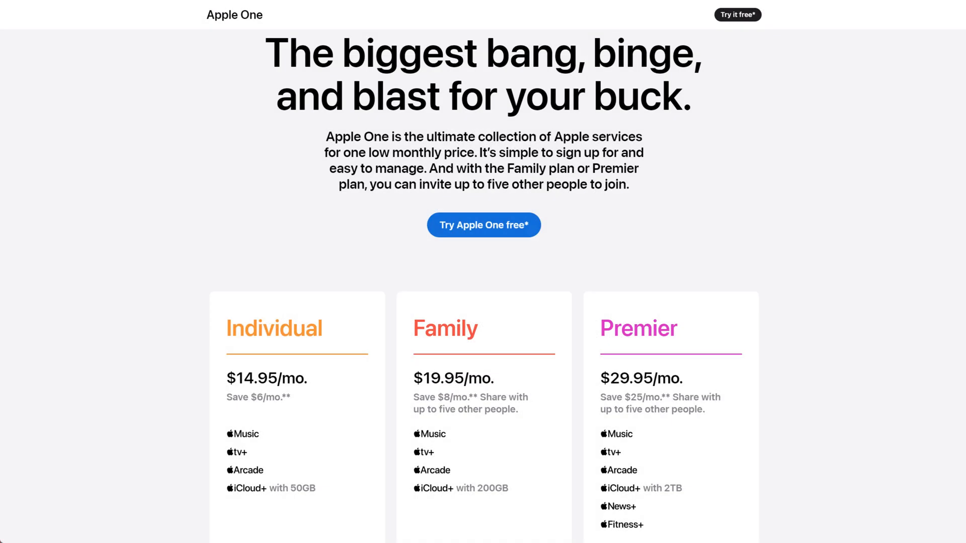
scroll("down", 3)
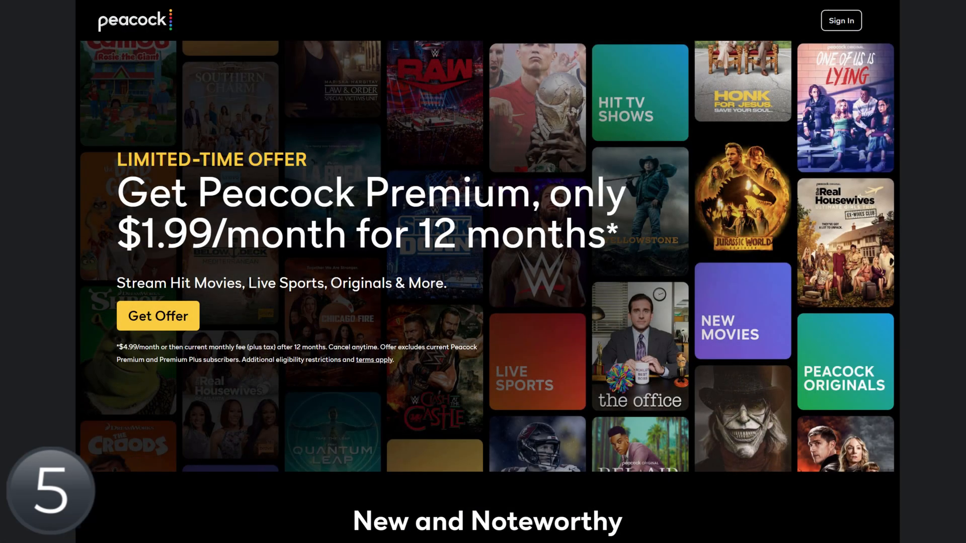
Expand the Peacock FAQ answer confirming limited content is free without a credit card.
scroll("down", 3)
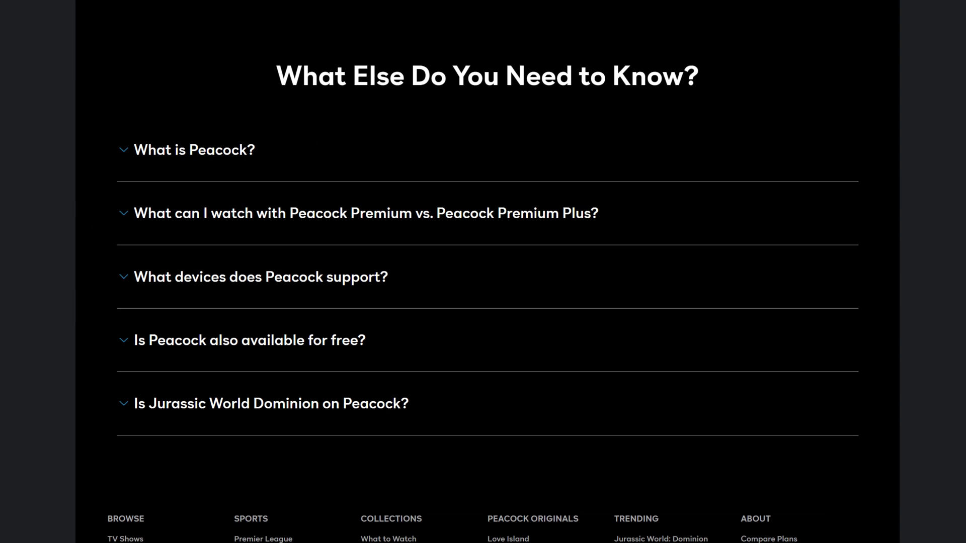
left_click(123, 340)
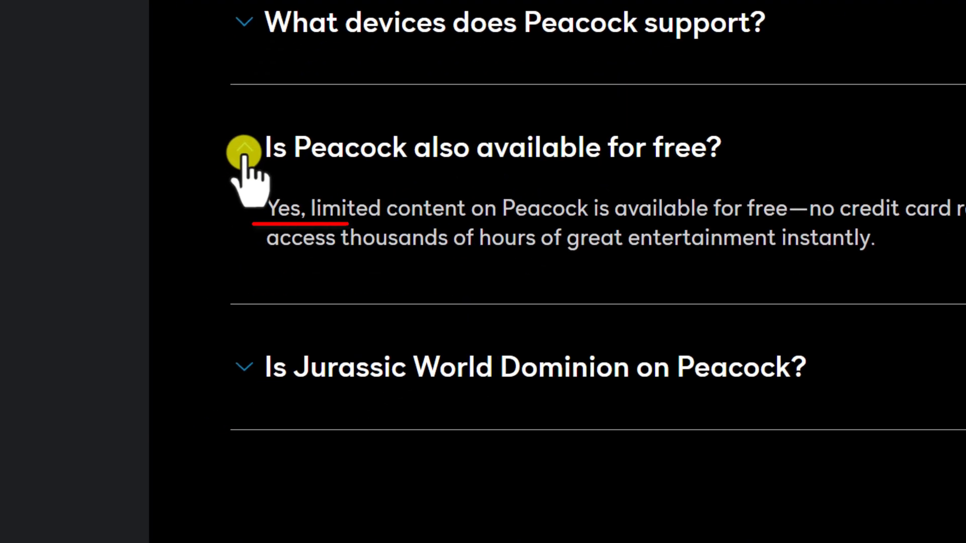
mouse_move(121, 157)
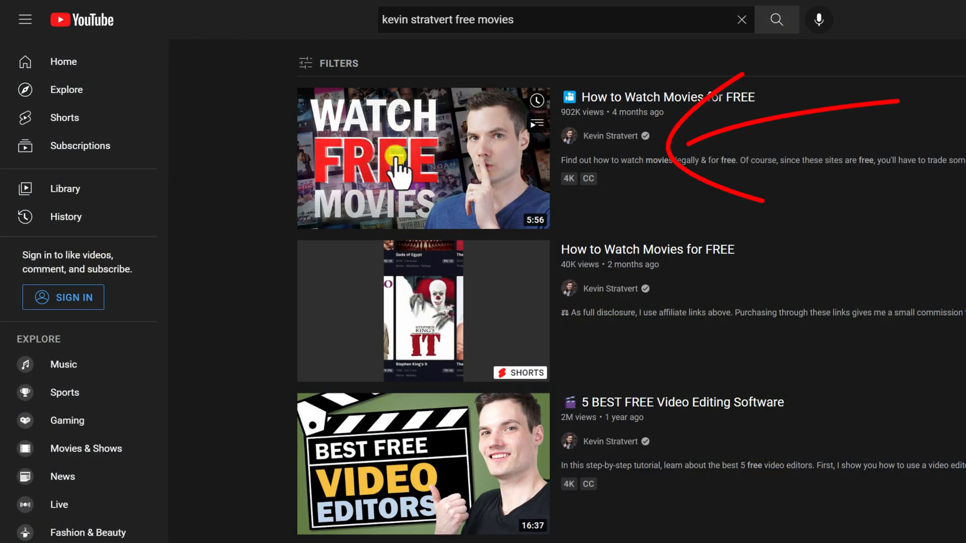
Play the top YouTube result, The Best FREE Fitness & Workout Apps - iOS / ANDROID.
left_click(423, 157)
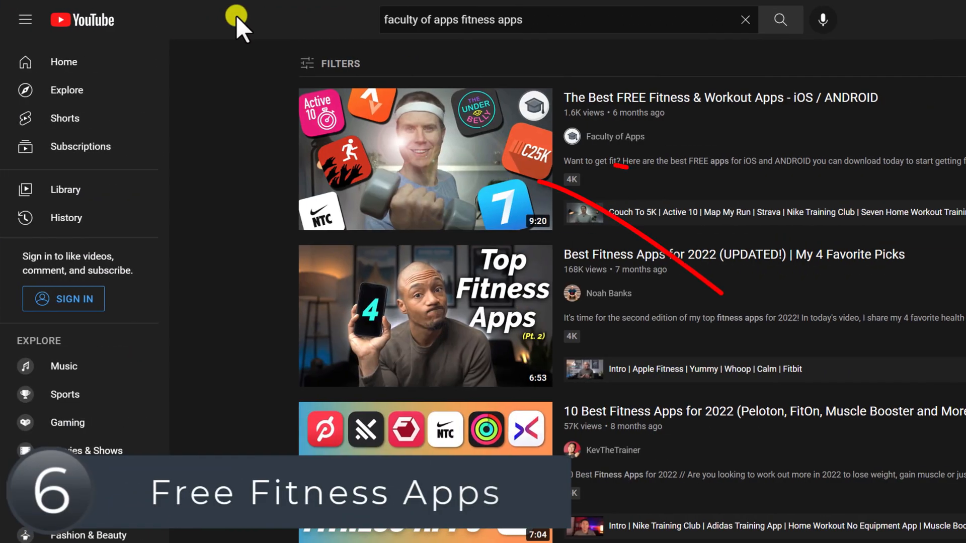
mouse_move(412, 156)
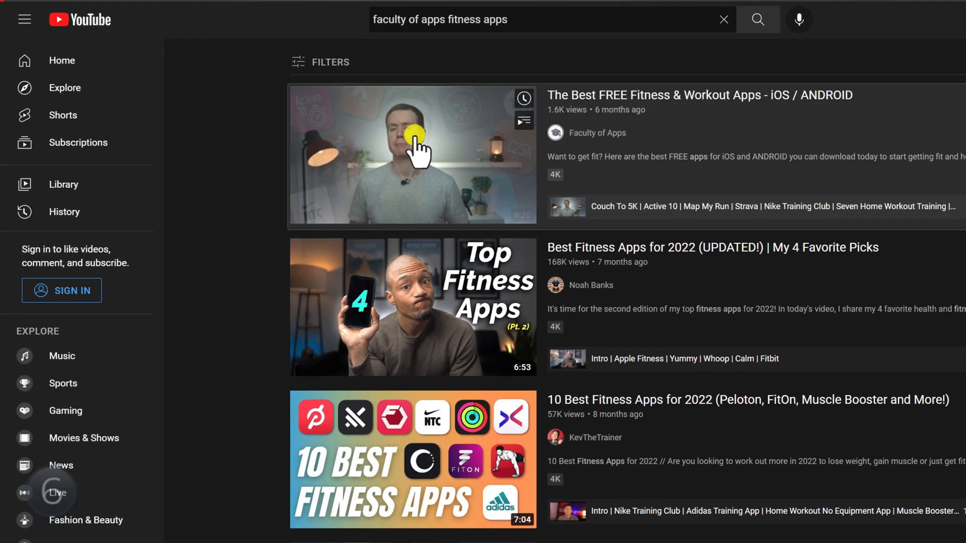
left_click(412, 156)
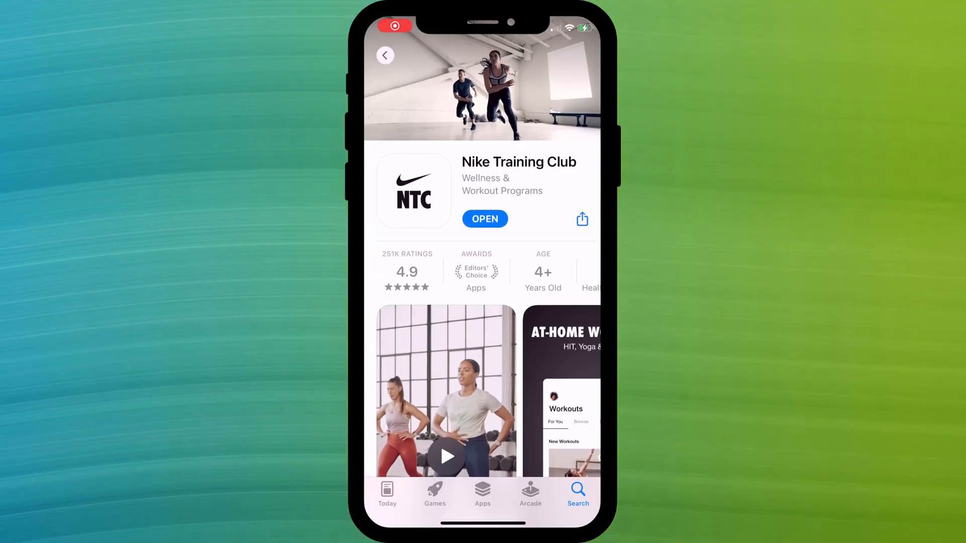
Launch Nike Training Club, browse collections and view the 7-minute Total-Body Desk Detox workout.
left_click(485, 219)
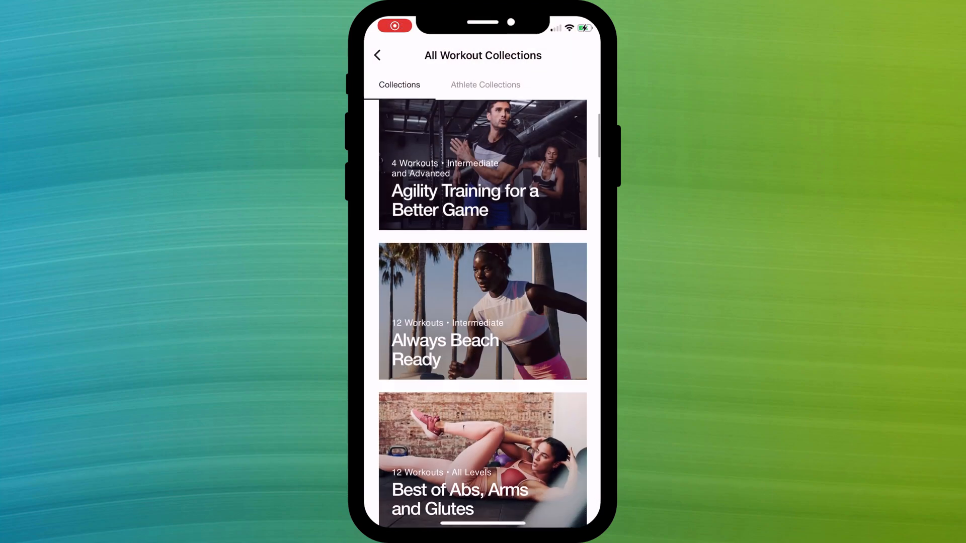
scroll("down", 3)
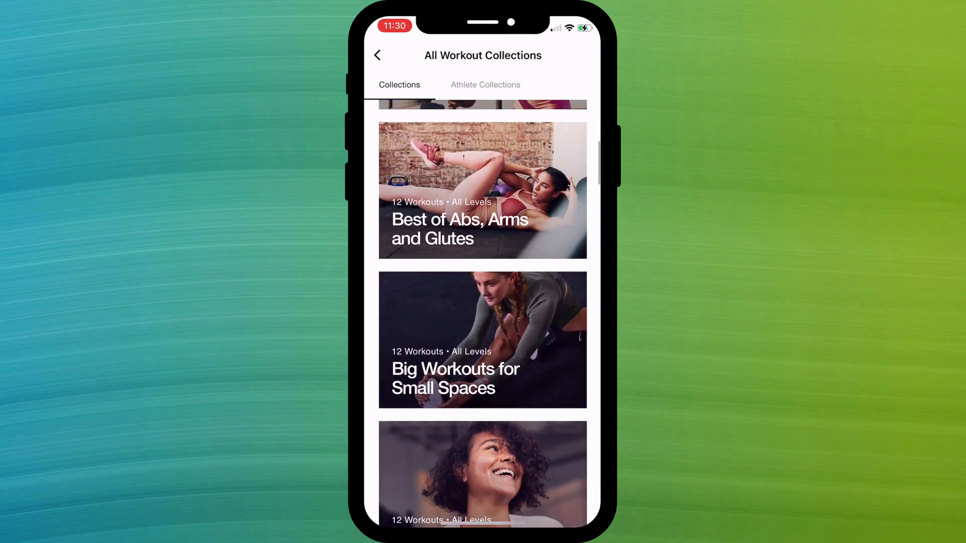
scroll("down", 3)
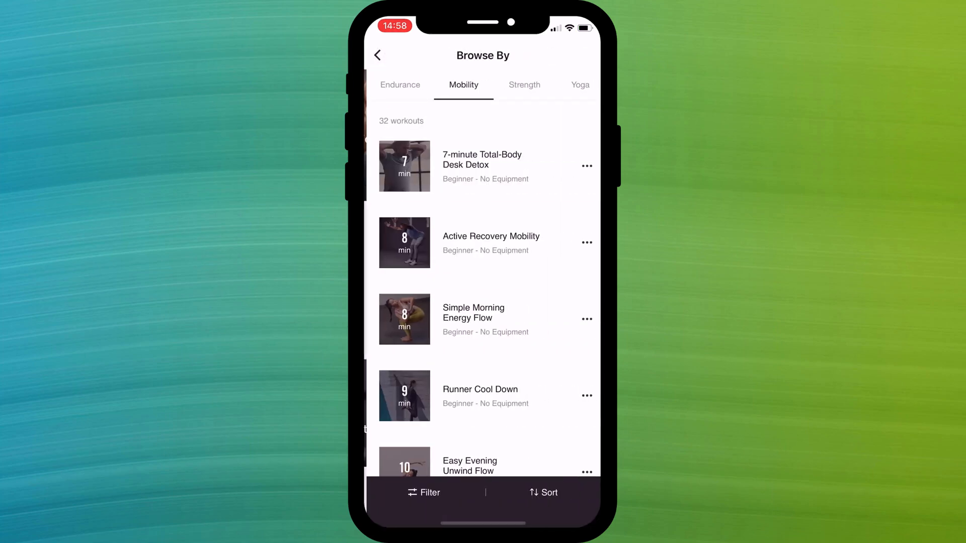
left_click(481, 165)
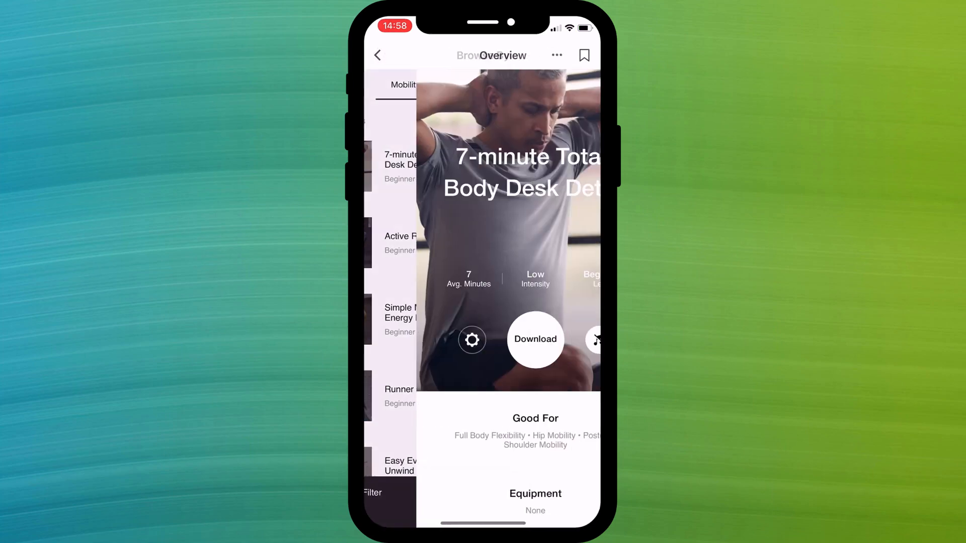
left_click(535, 339)
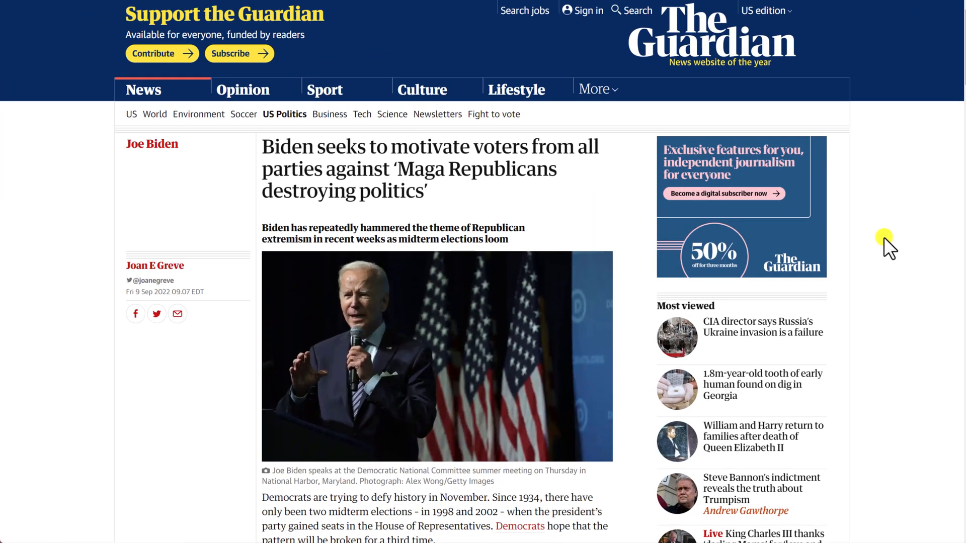
Switch The Guardian to its International edition and read the Eurozone interest rates article.
left_click(766, 11)
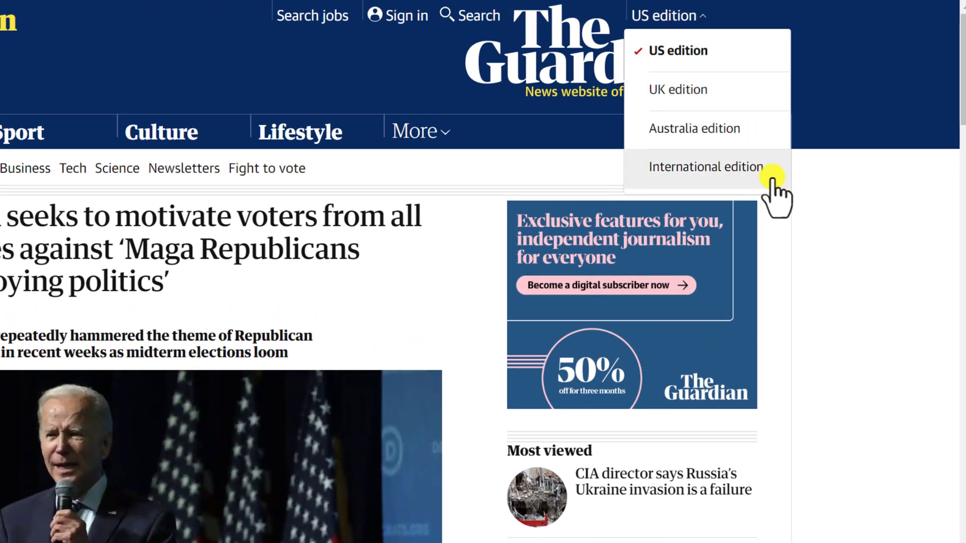
left_click(706, 167)
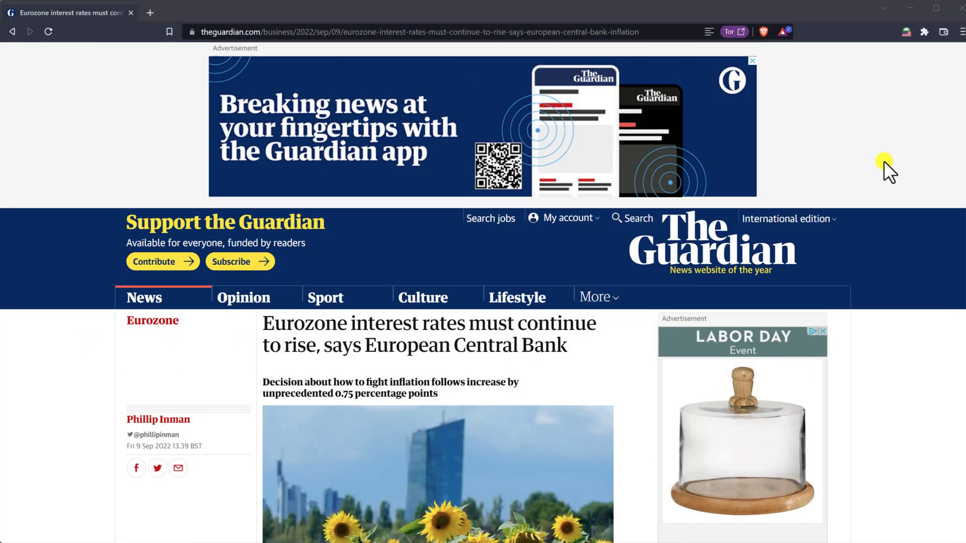
scroll("down", 3)
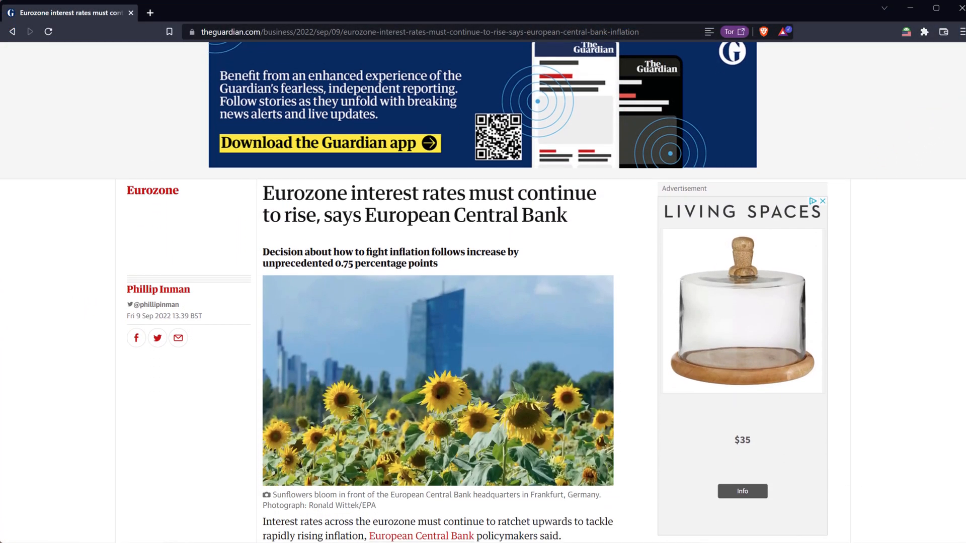
scroll("down", 3)
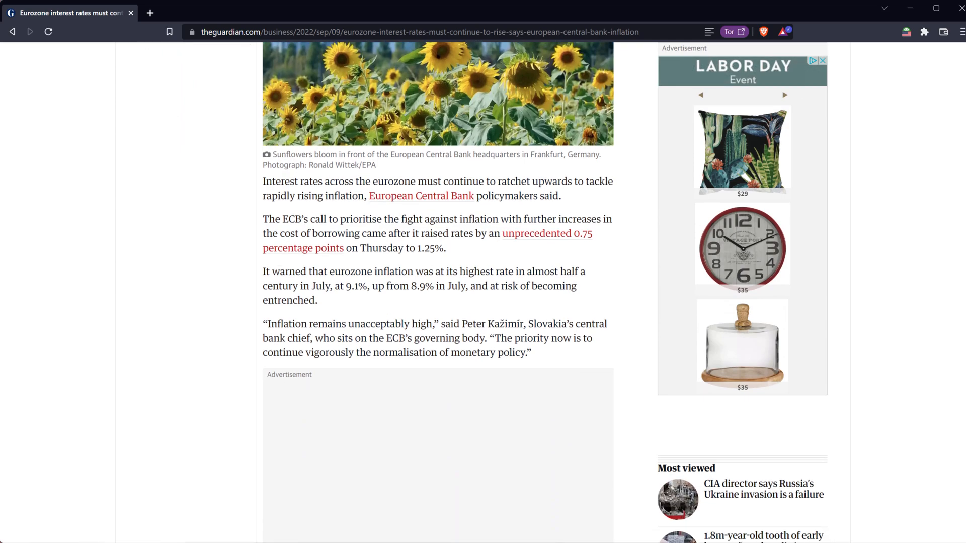
scroll("up", 3)
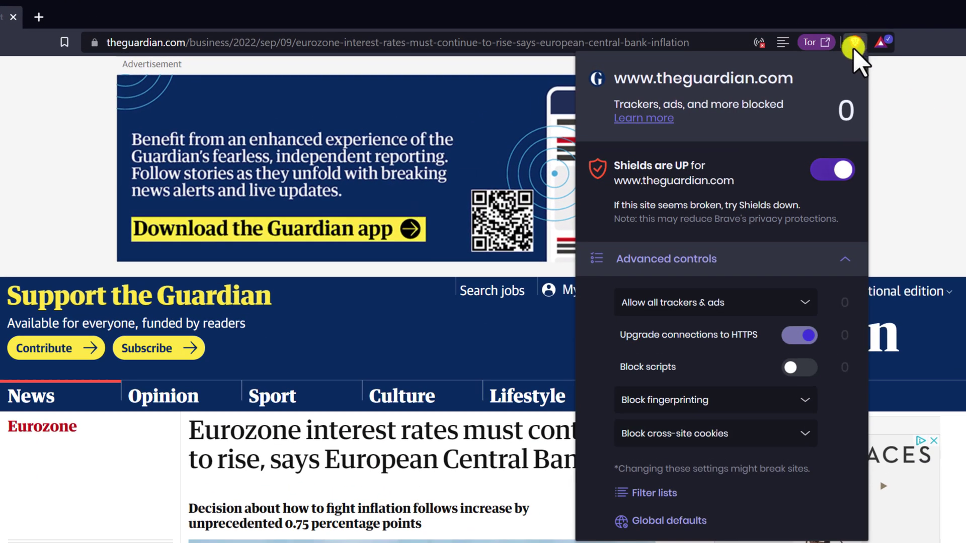
Set Brave Shields tracker and ad blocking to Aggressive for The Guardian.
left_click(714, 303)
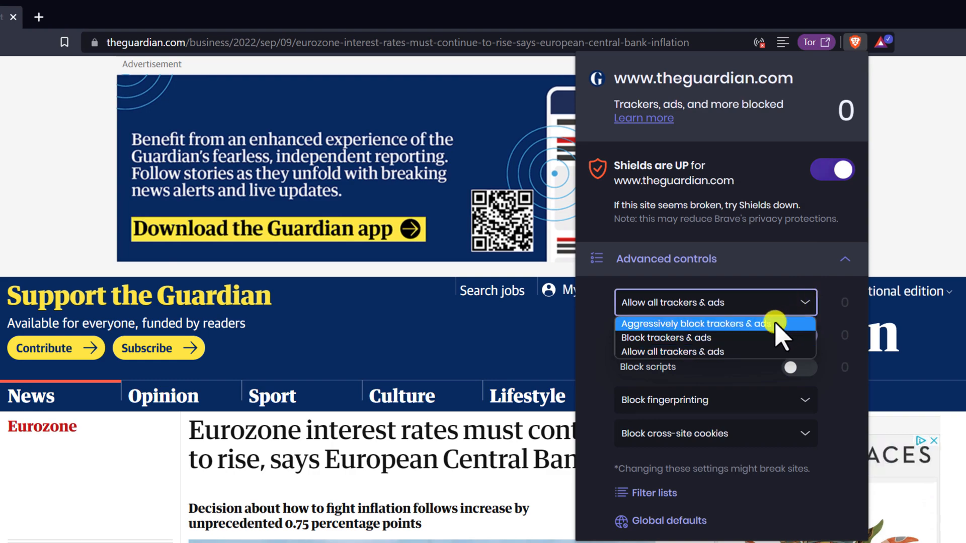
left_click(693, 324)
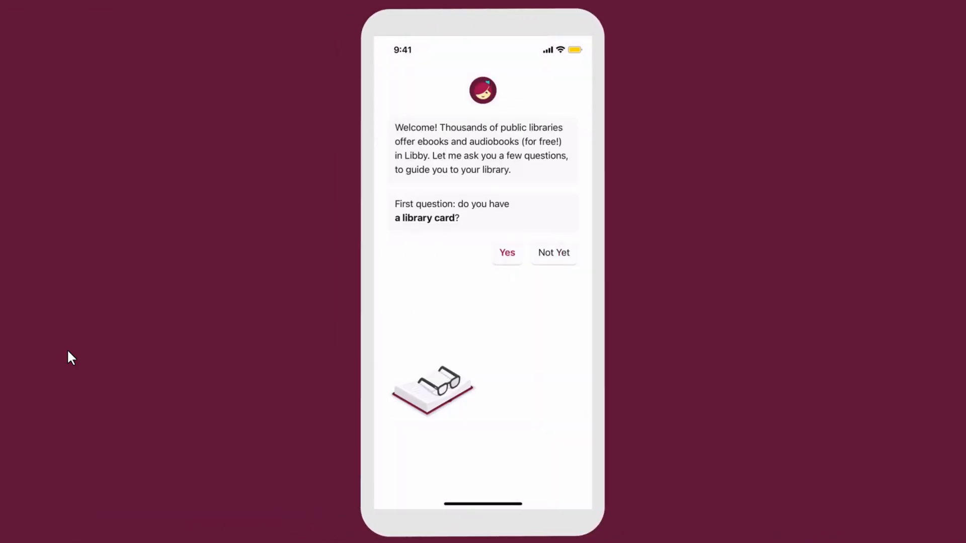
Confirm having a library card and browse the public library's popular titles in Libby.
left_click(507, 253)
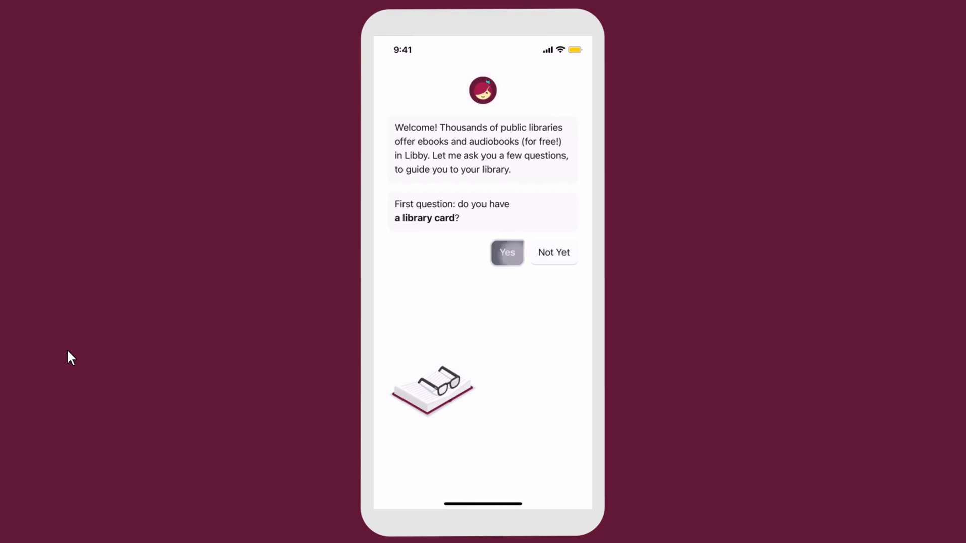
left_click(507, 252)
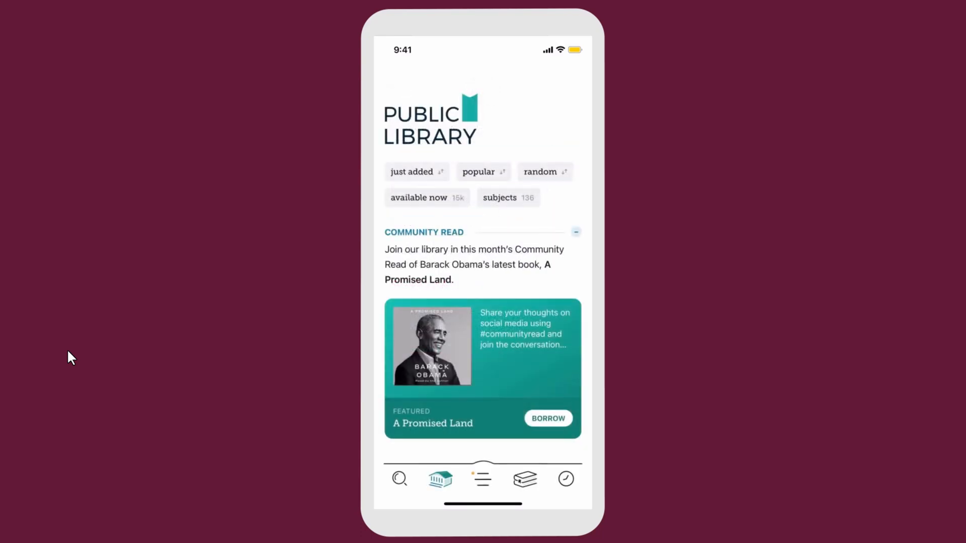
scroll("down", 3)
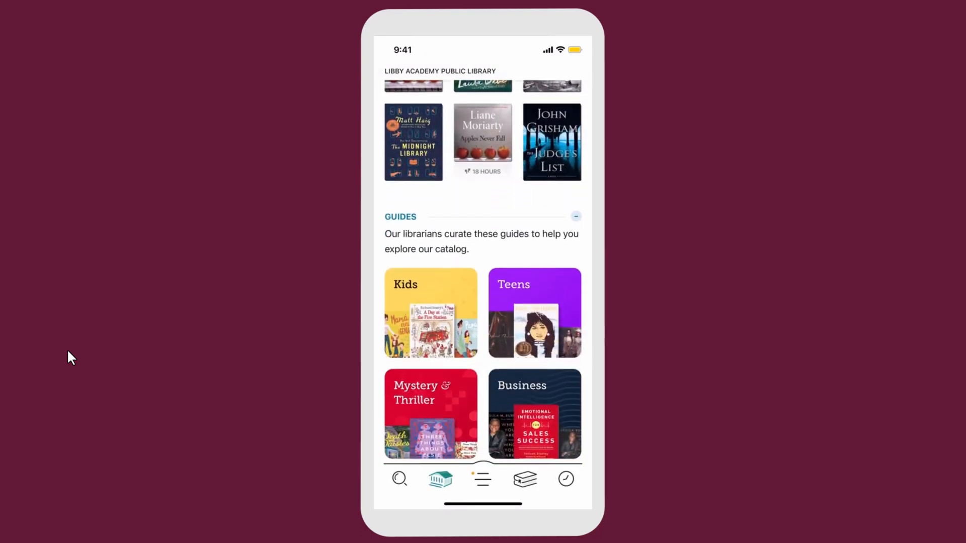
scroll("up", 3)
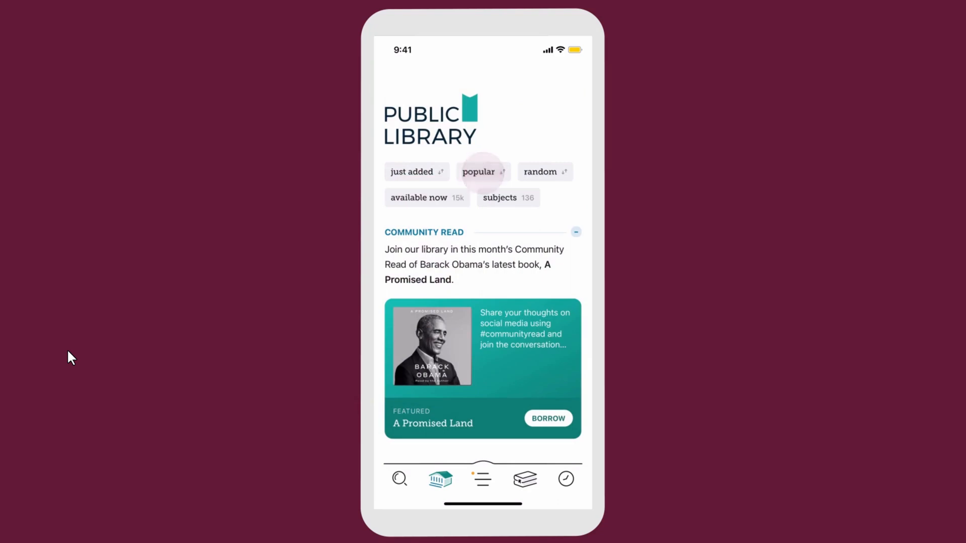
left_click(482, 172)
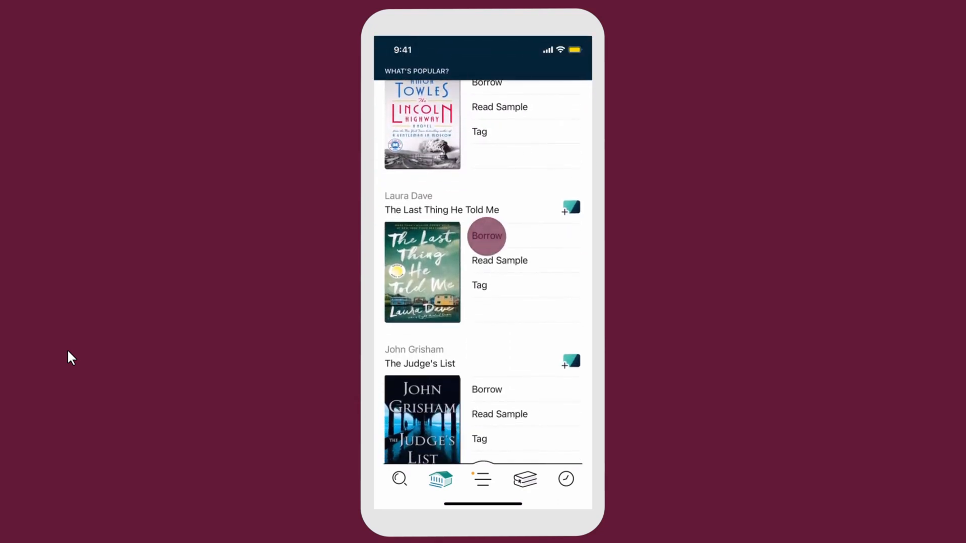
Borrow The Last Thing He Told Me for 21 days and start turning its pages.
left_click(486, 235)
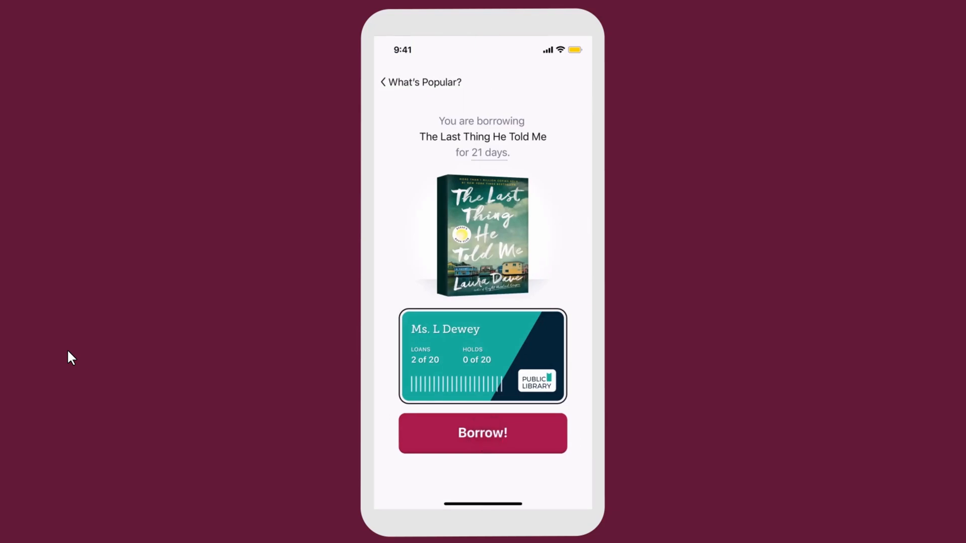
left_click(482, 433)
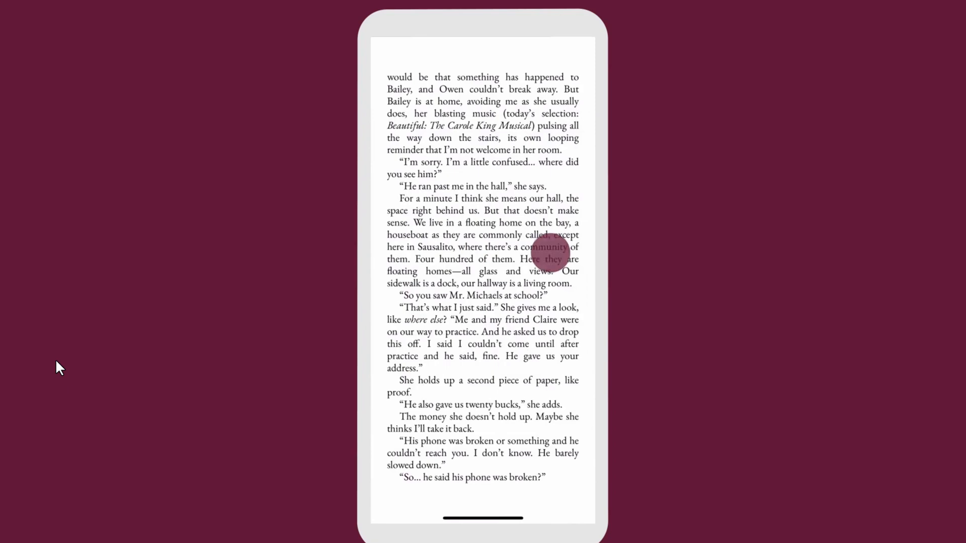
left_click(482, 253)
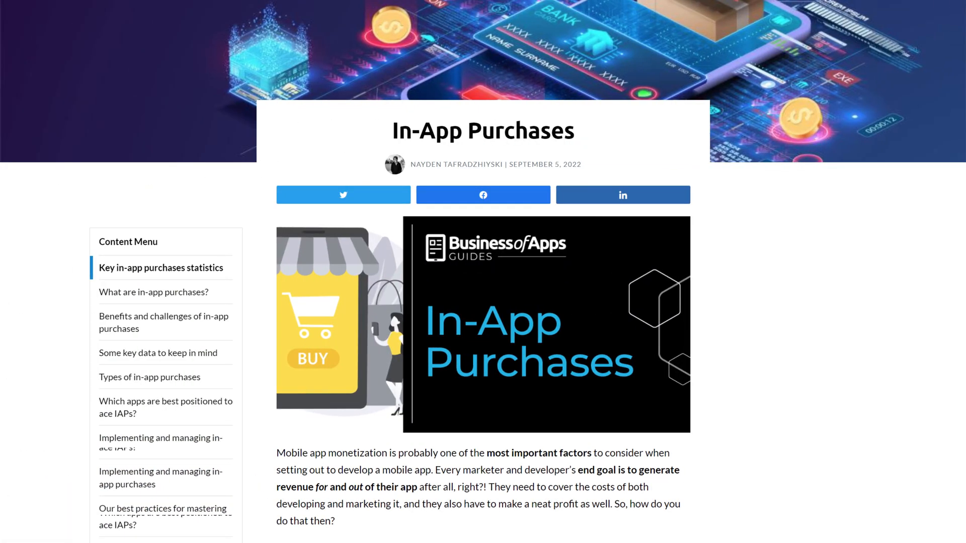
scroll("down", 3)
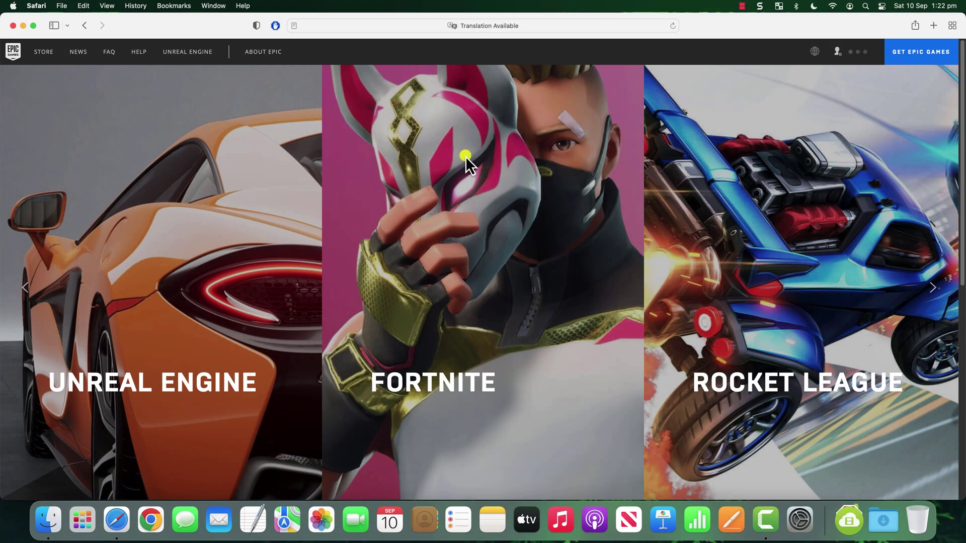
Start downloading the EpicGamesLauncher.dmg installer from the Epic Games site.
left_click(920, 52)
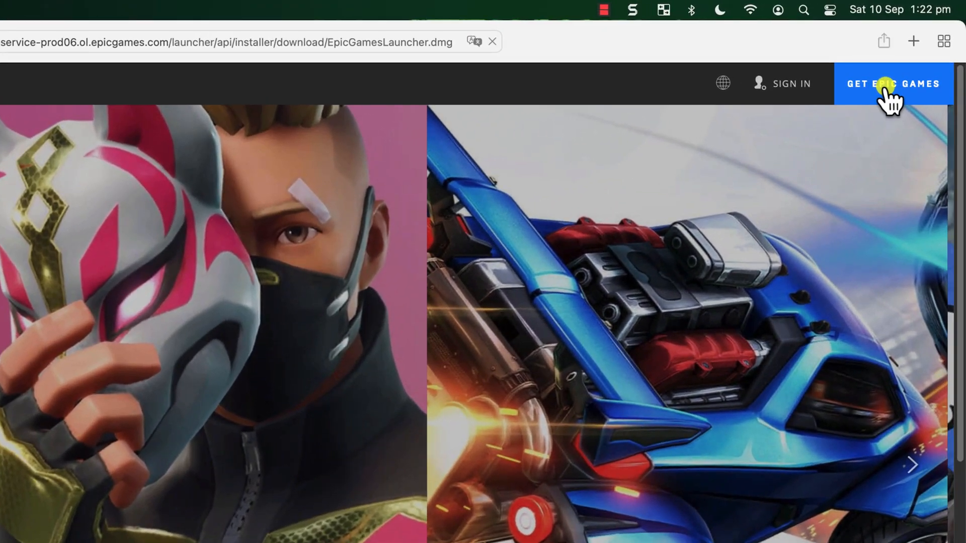
left_click(892, 83)
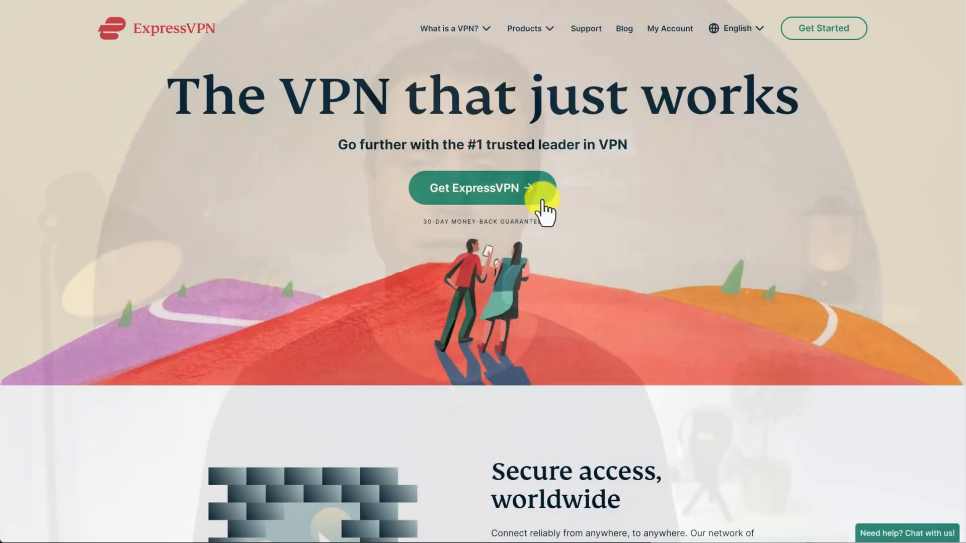
Visit ExpressVPN and NordVPN offers, then reach Proton VPN's plans with Free at 0 € beside Plus at 4.99 €.
left_click(483, 188)
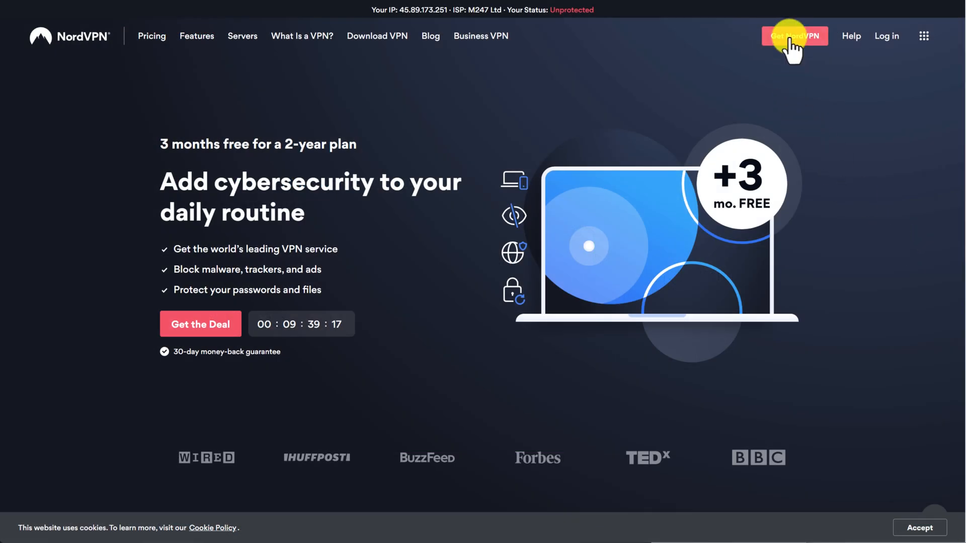
left_click(794, 35)
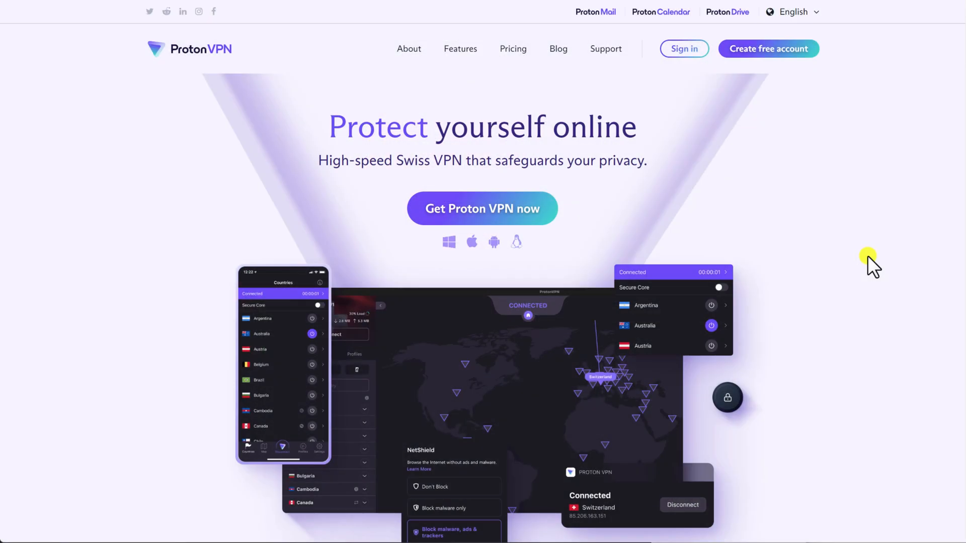
scroll("down", 3)
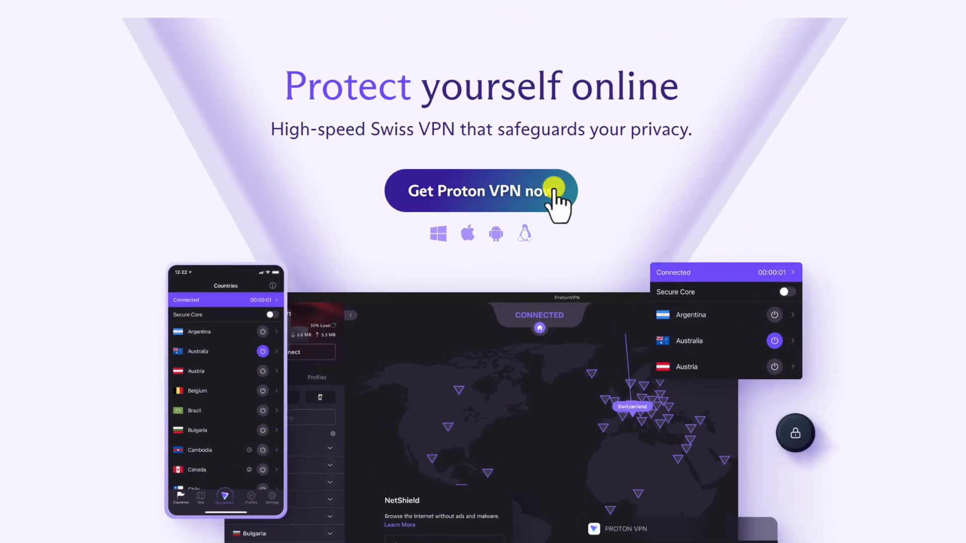
mouse_move(933, 218)
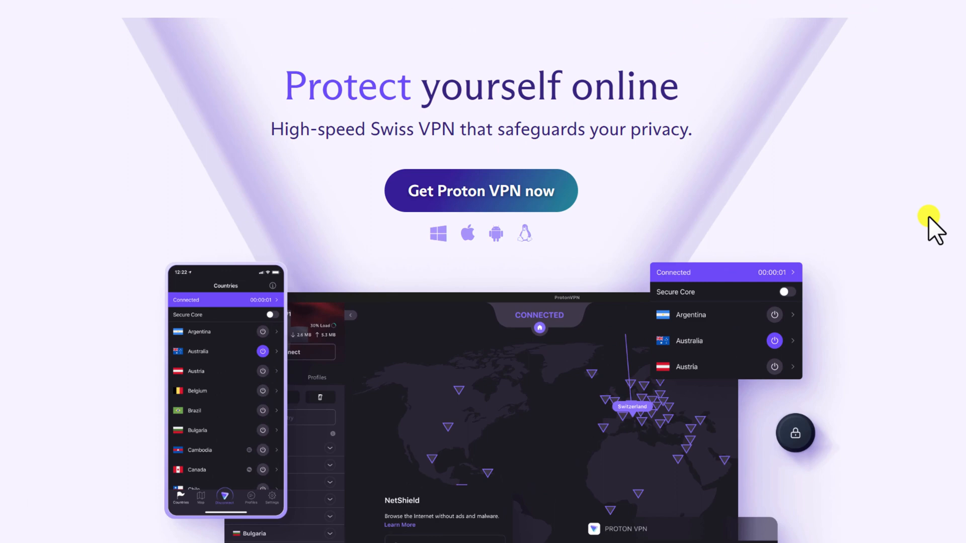
left_click(480, 190)
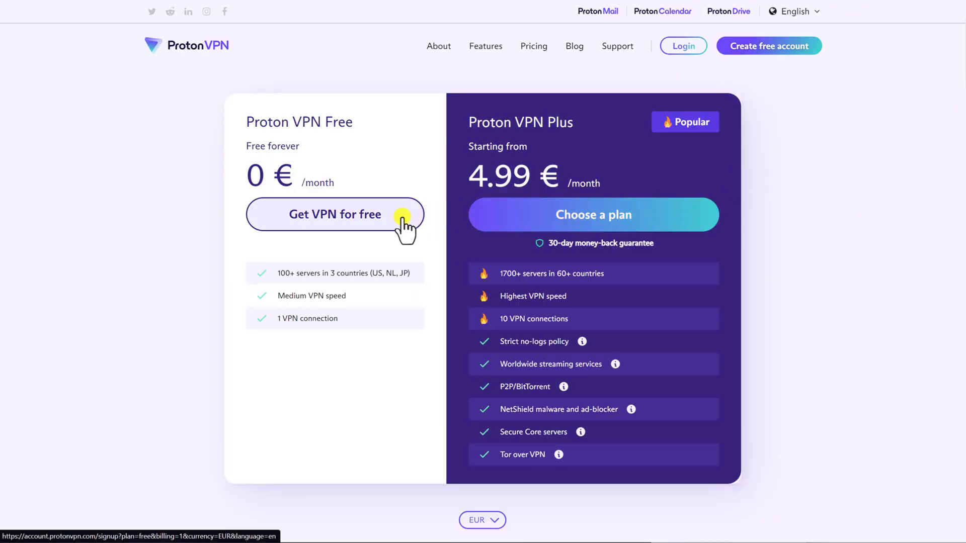